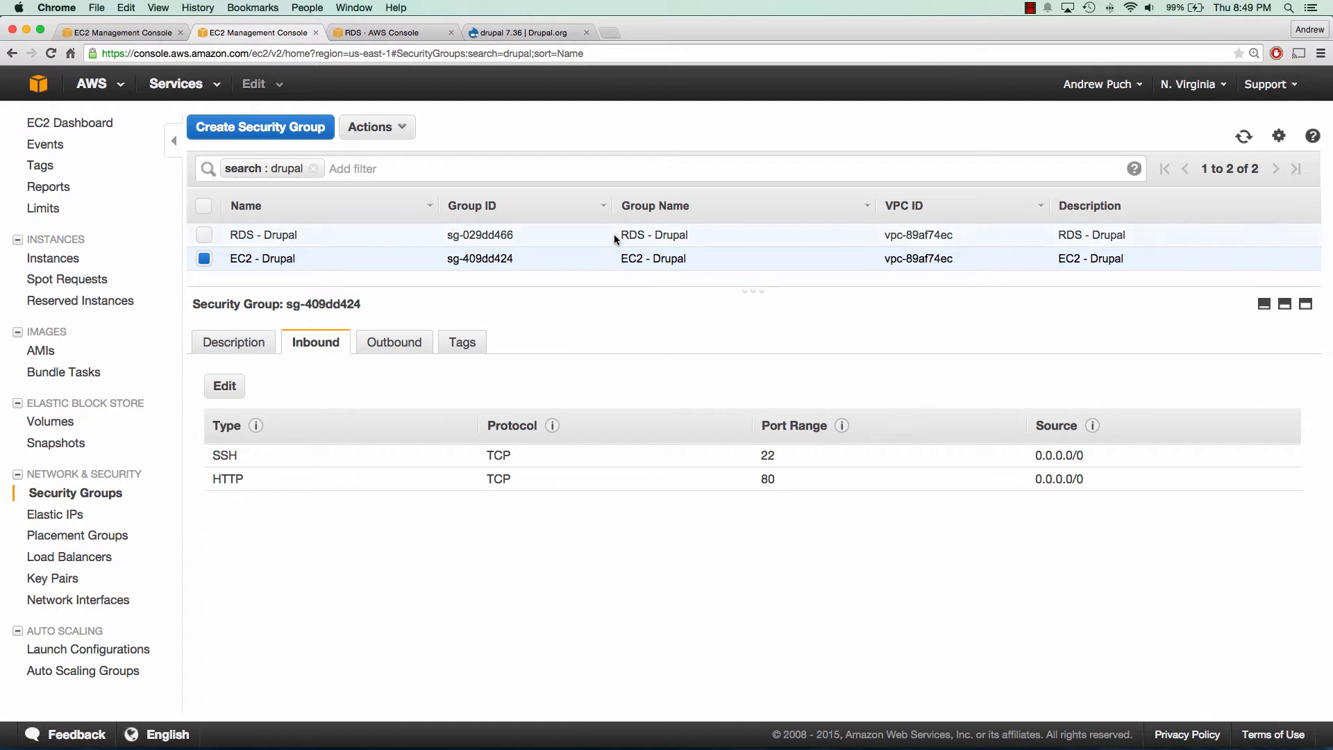
# Show the EC2 instances list, which has no drupal instances yet
pyautogui.click(263, 235)
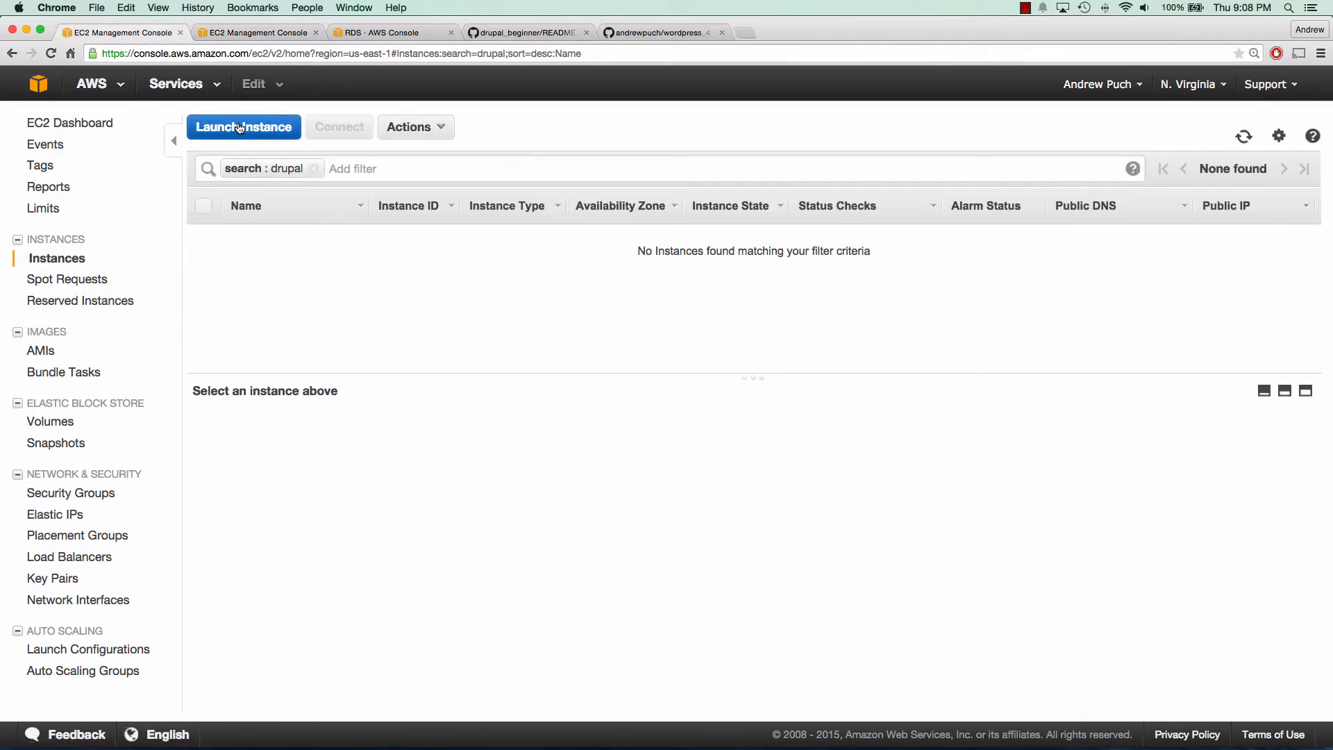
# Configure an Ubuntu Server 14.04 t2.micro instance tagged with the Name 'Drupal'
pyautogui.click(243, 126)
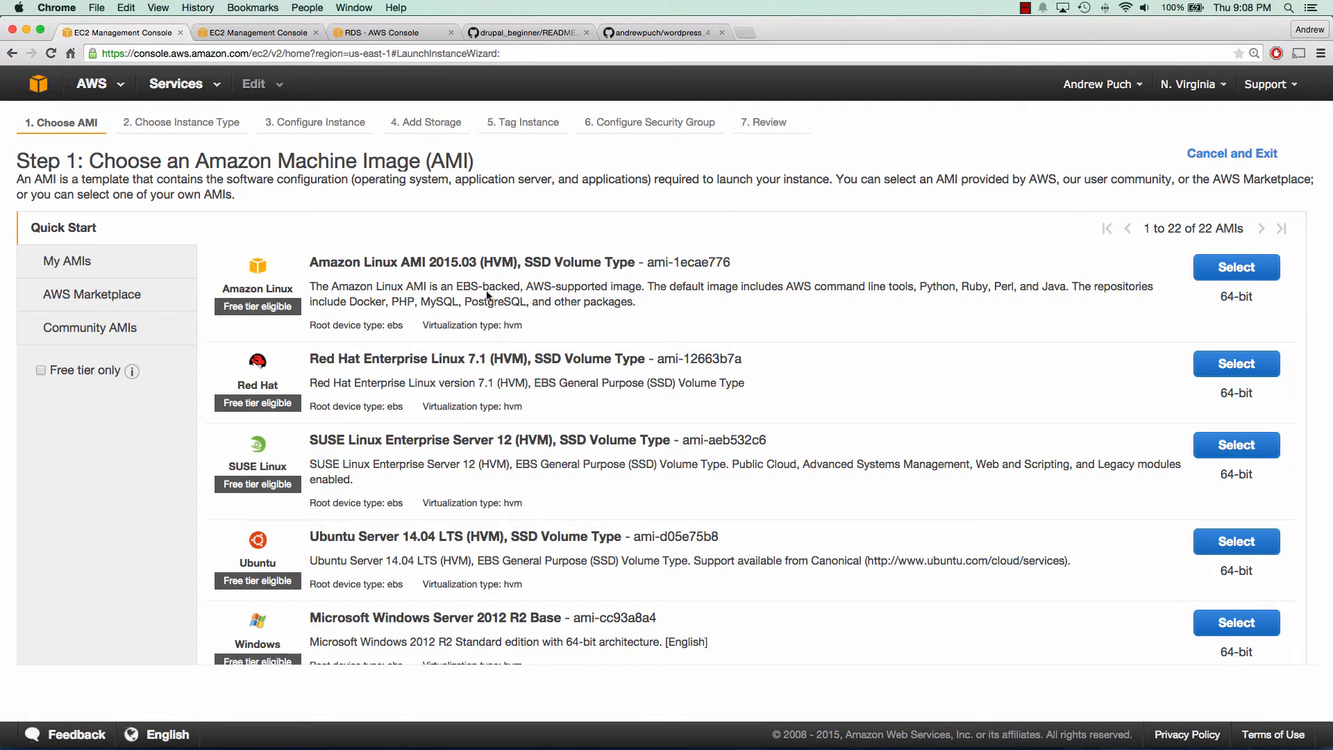
pyautogui.click(1234, 266)
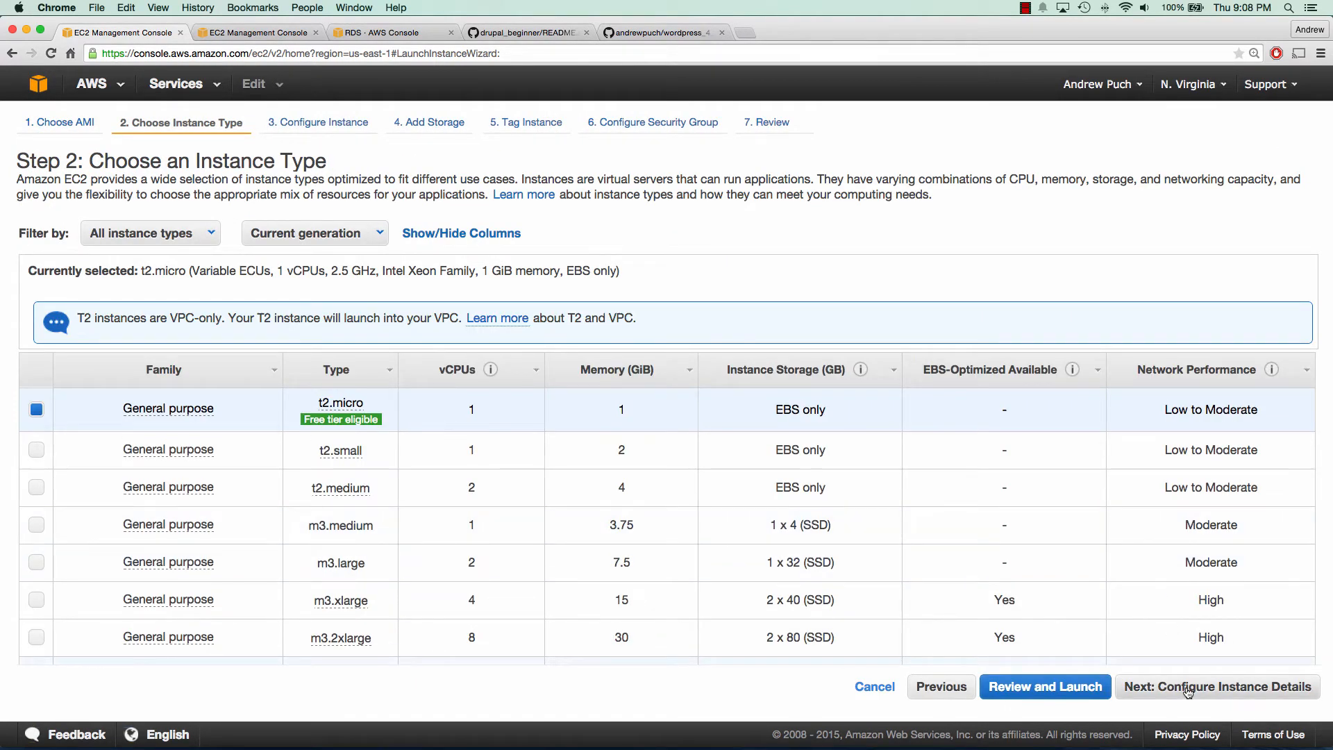
pyautogui.click(1216, 686)
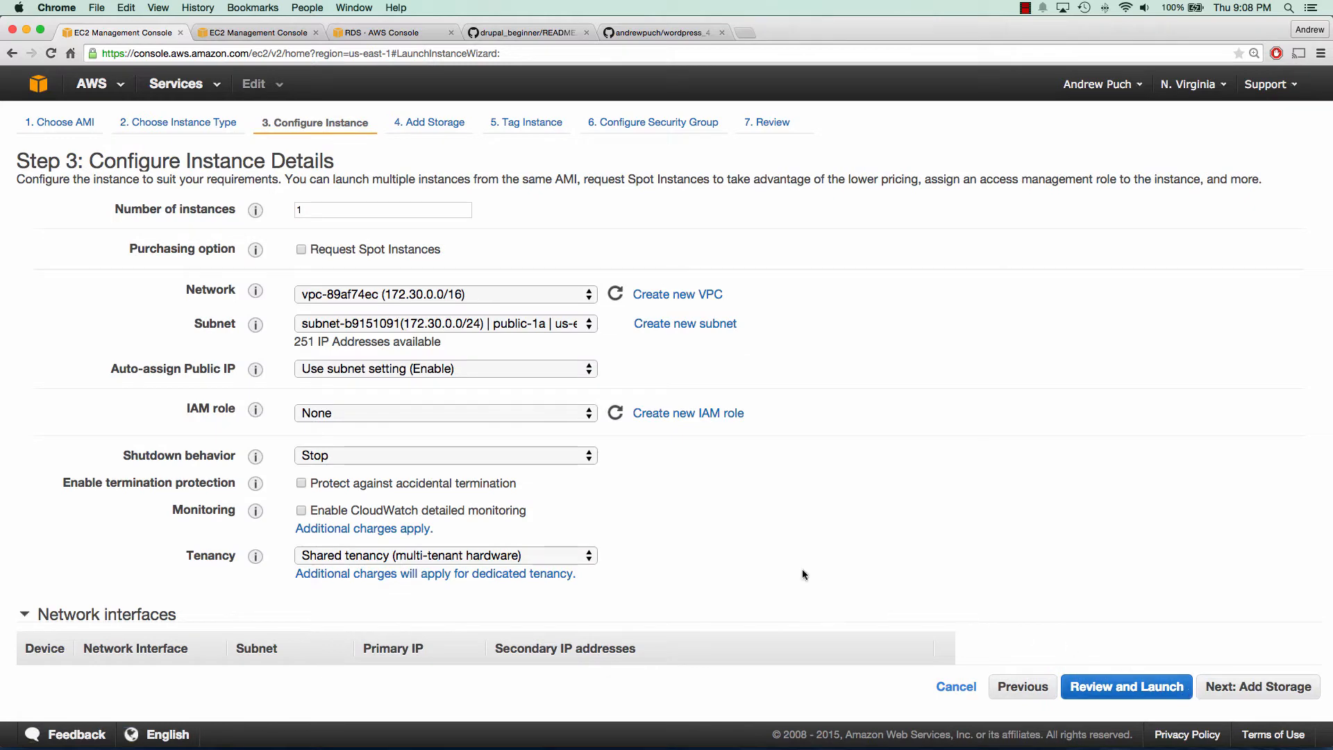
pyautogui.click(1257, 686)
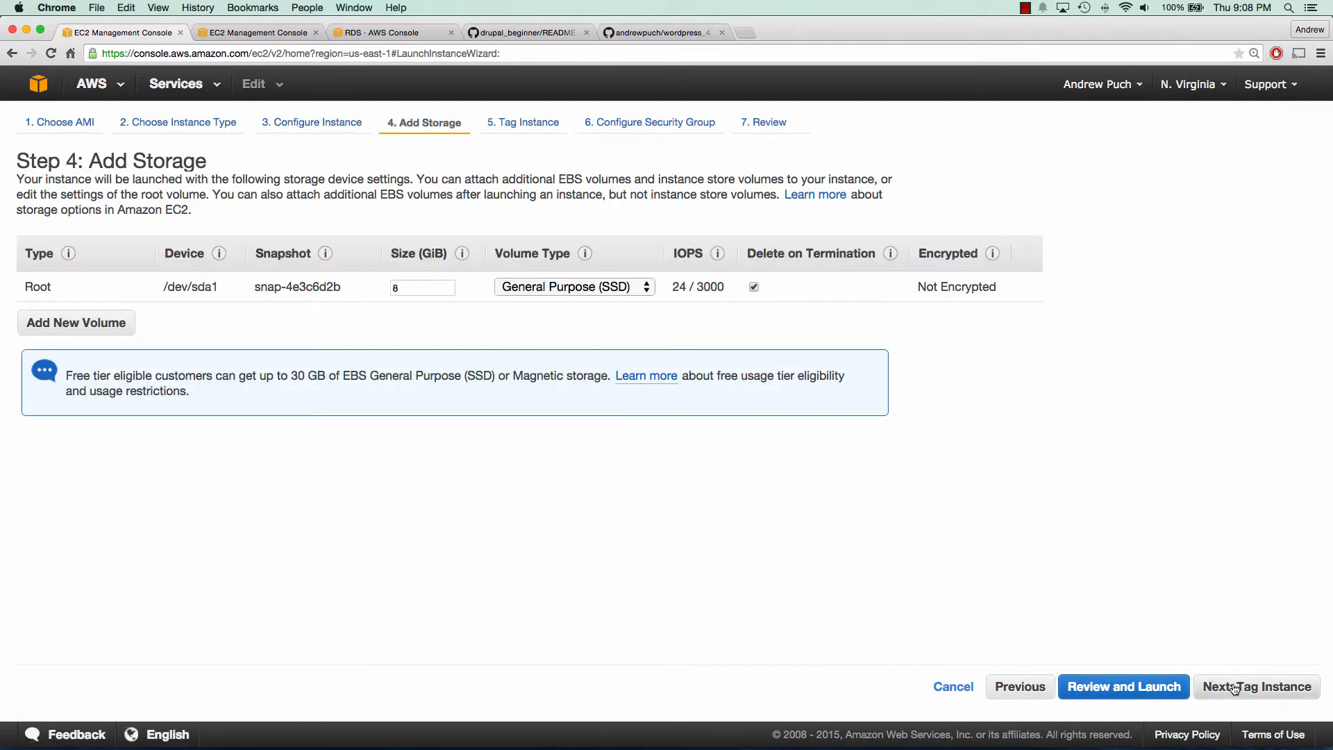
pyautogui.click(1256, 685)
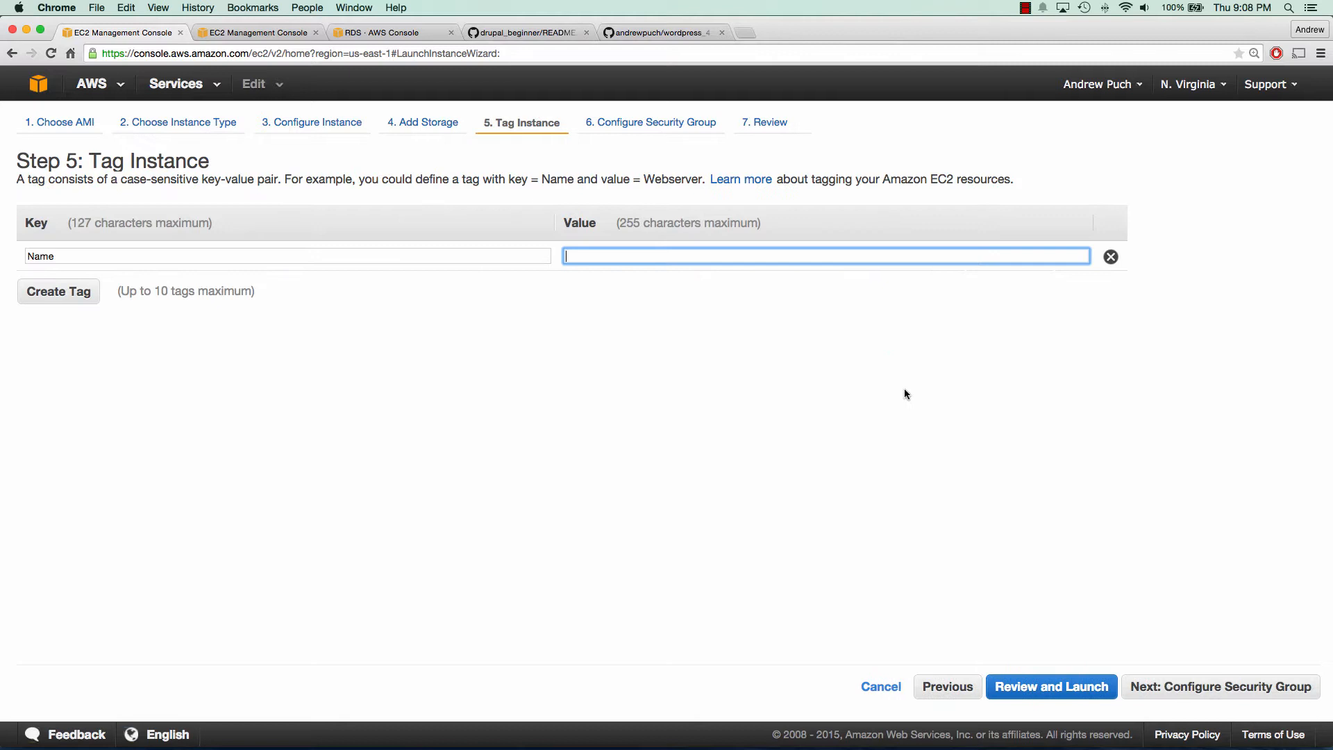
pyautogui.write('Drupal')
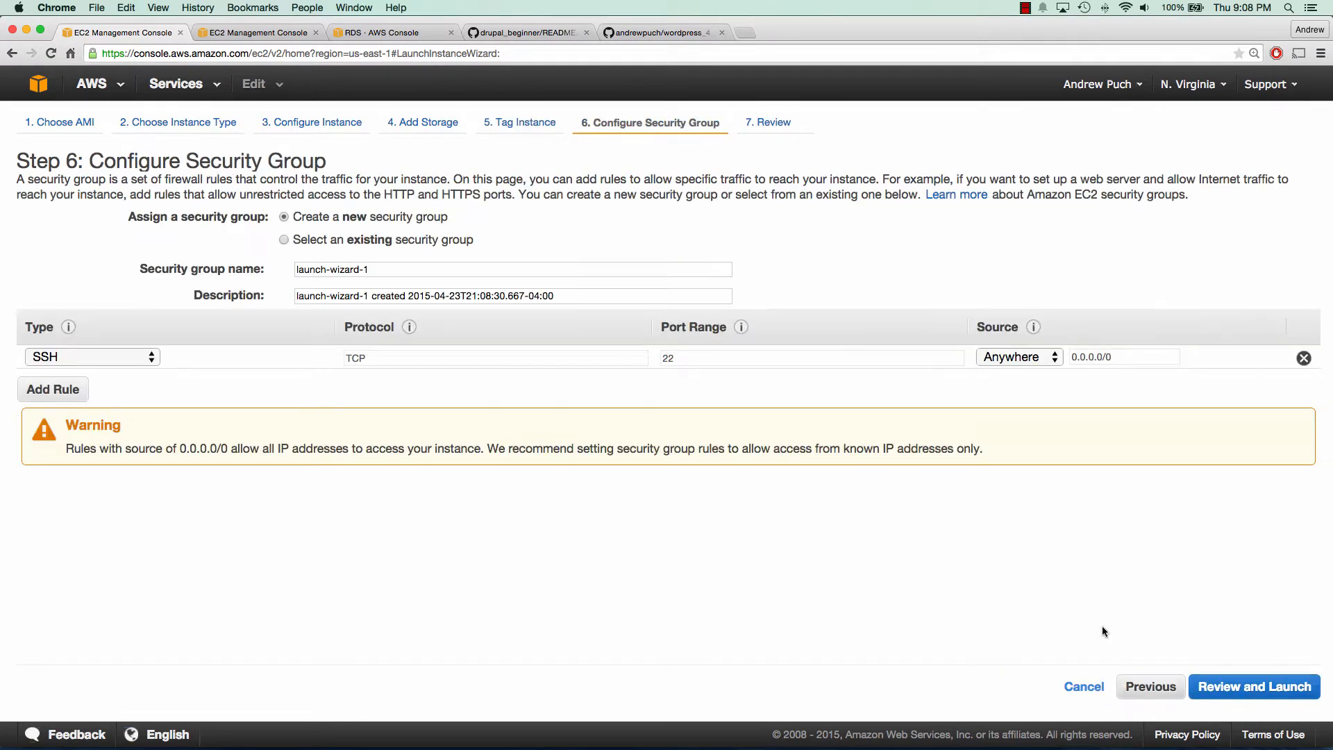
# Launch the instance with the existing EC2 - Drupal security group and key pair
pyautogui.click(284, 239)
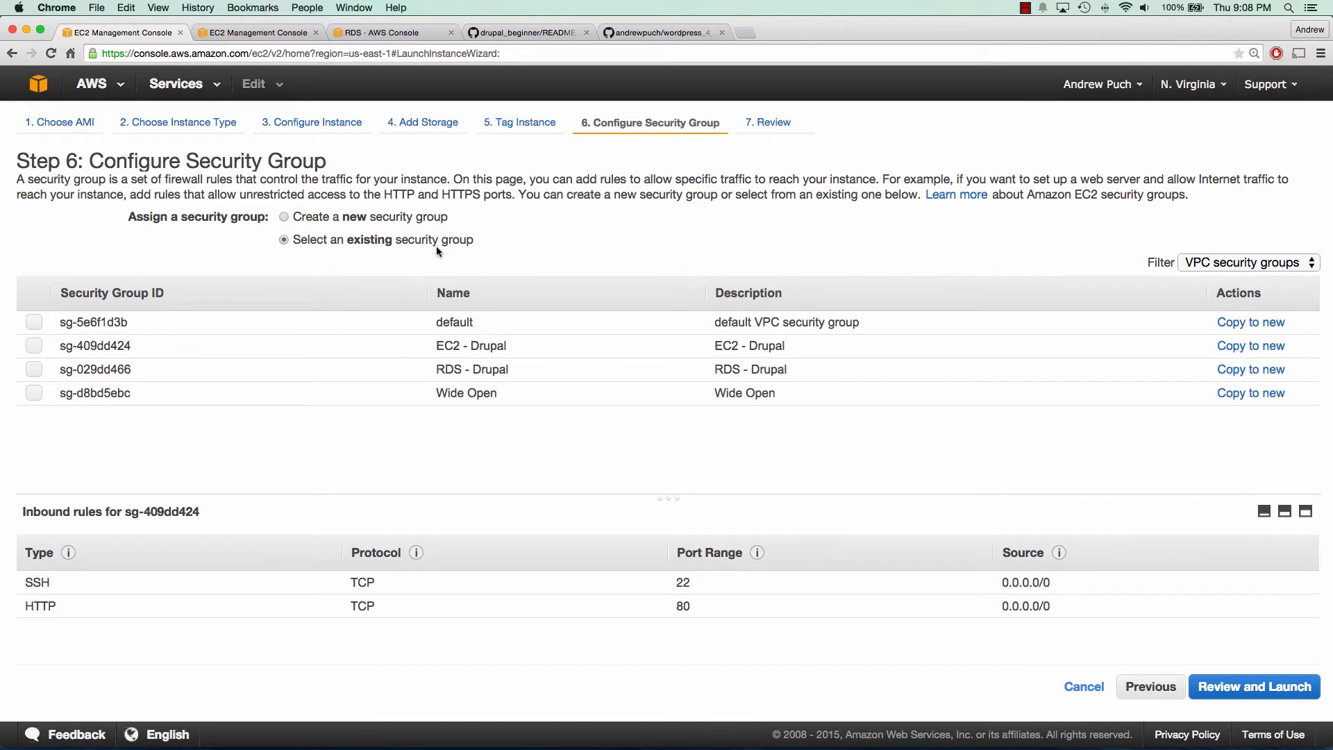
pyautogui.click(35, 345)
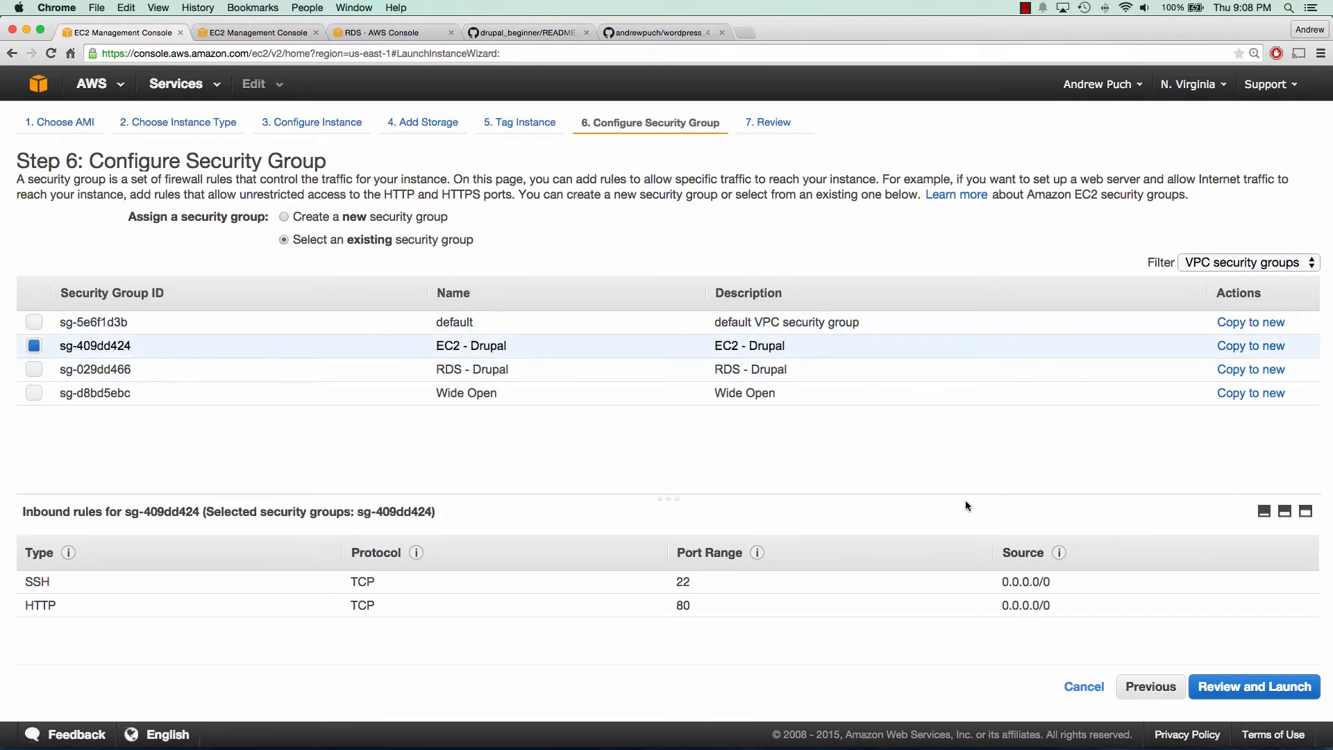
pyautogui.click(1253, 686)
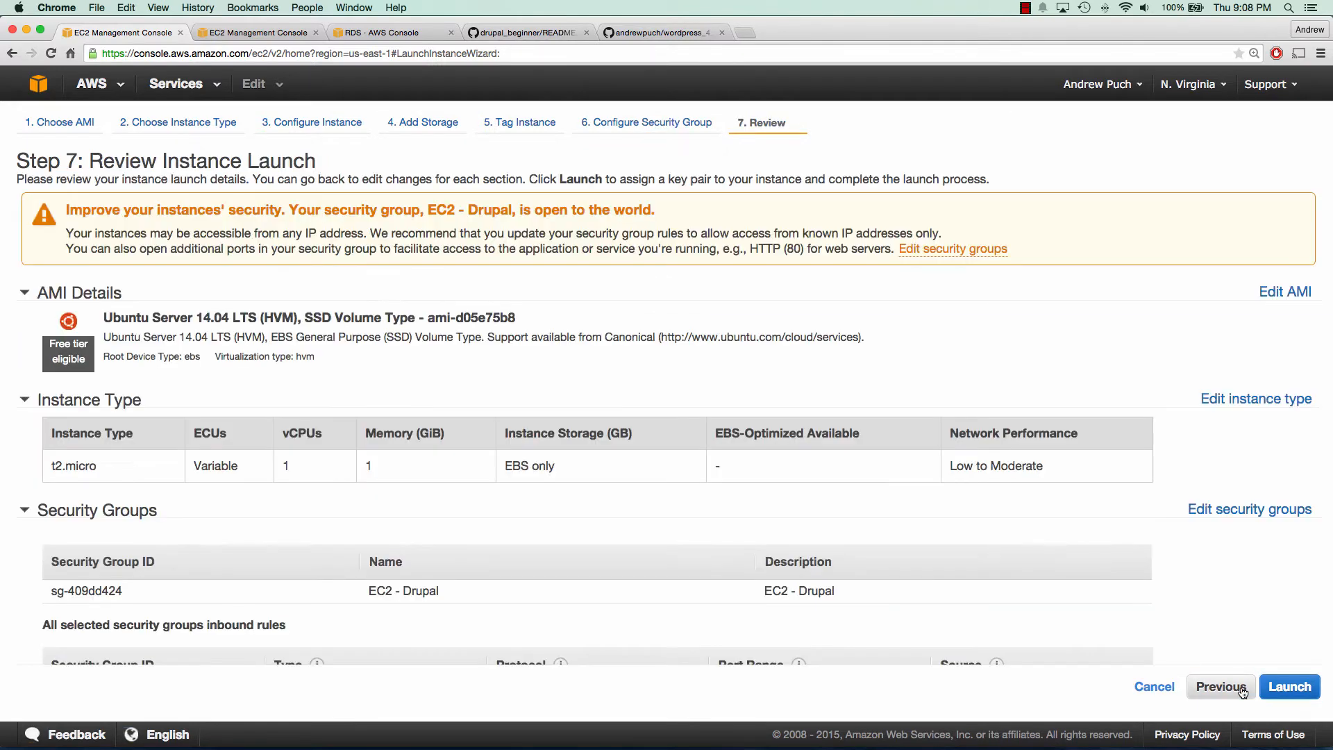
pyautogui.click(1288, 686)
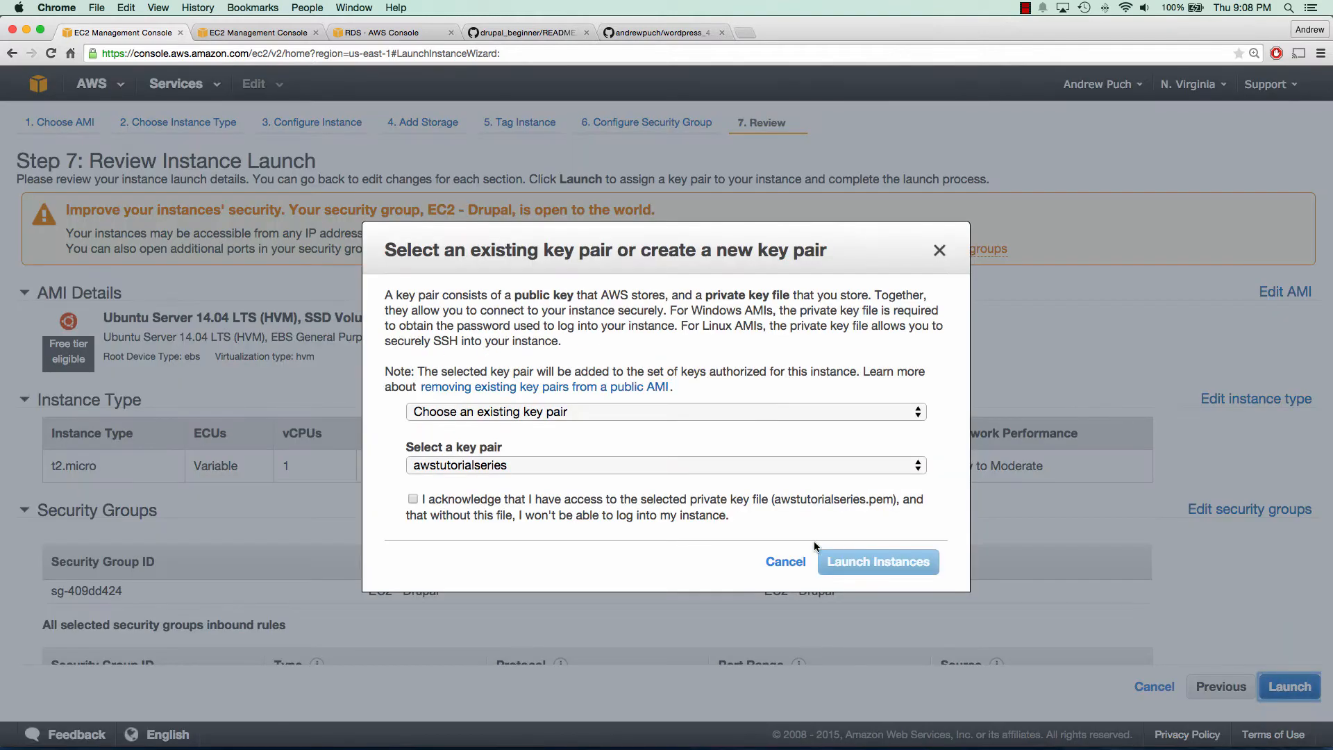
pyautogui.click(878, 561)
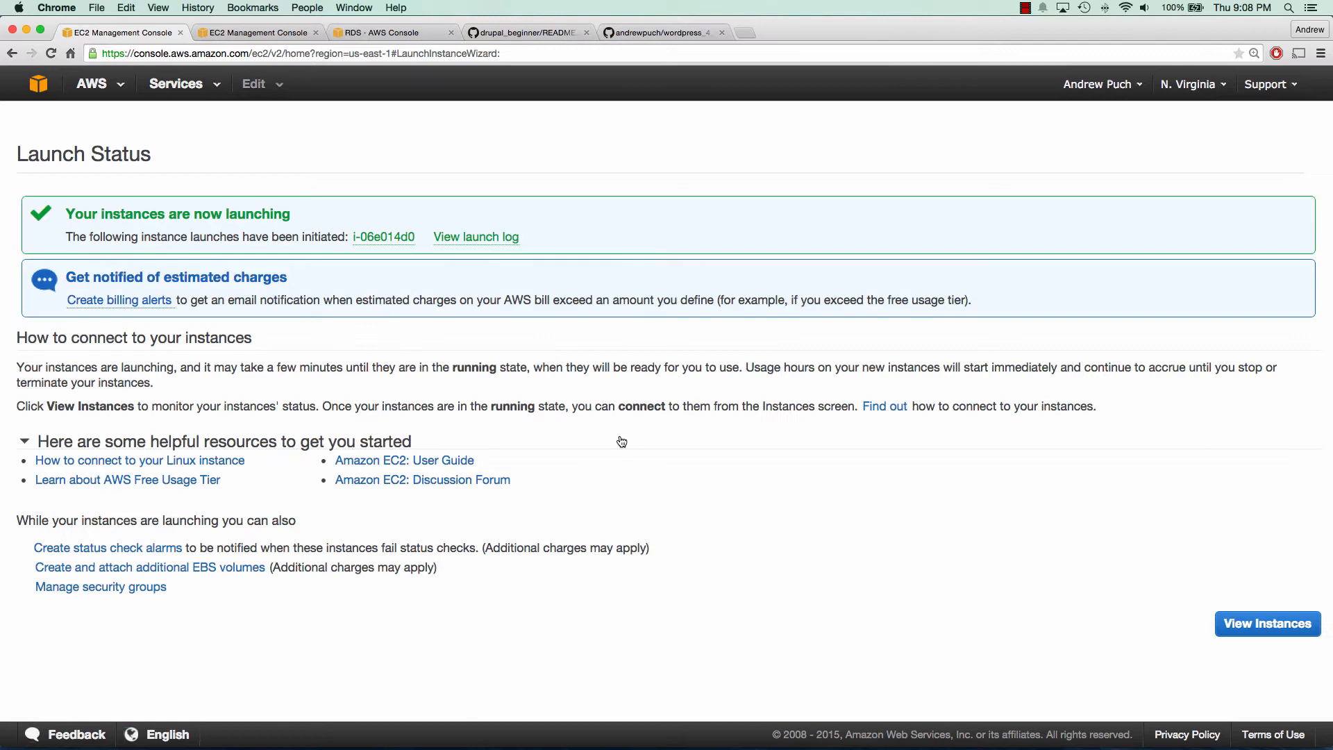
pyautogui.click(1266, 624)
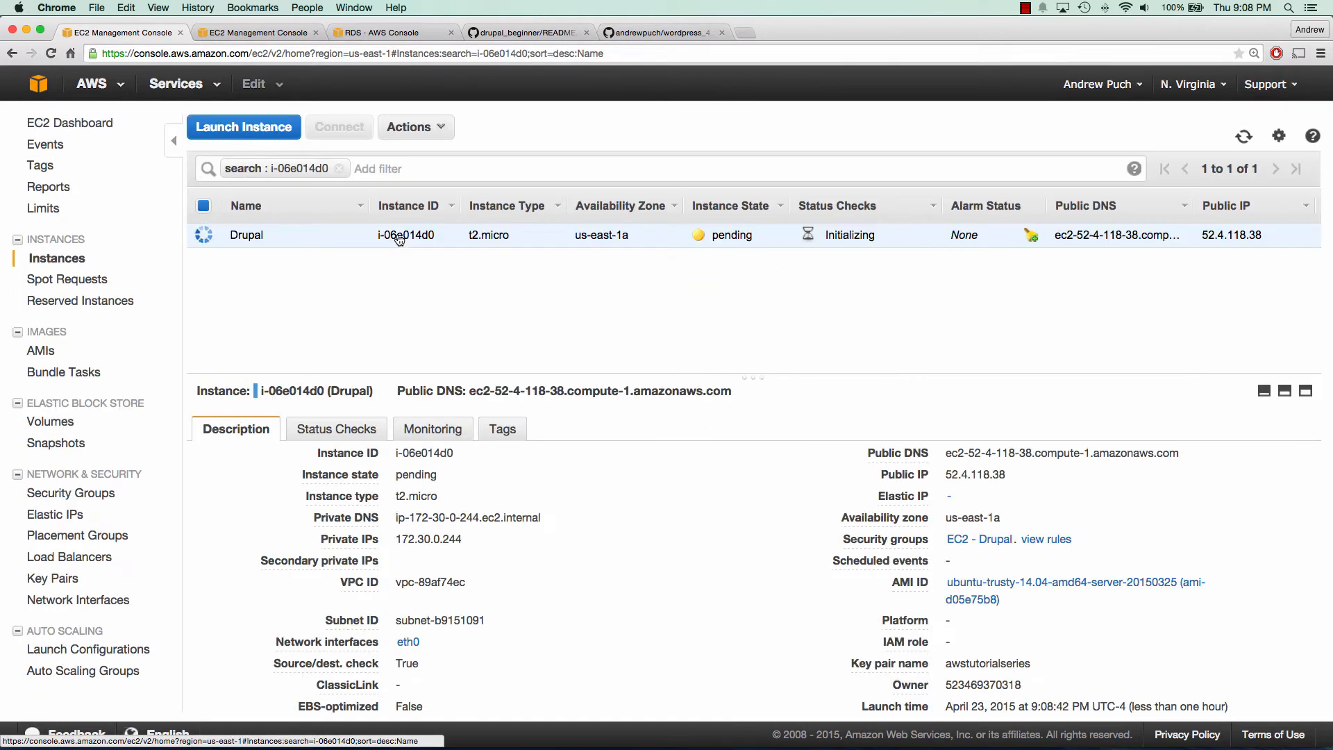
pyautogui.click(378, 32)
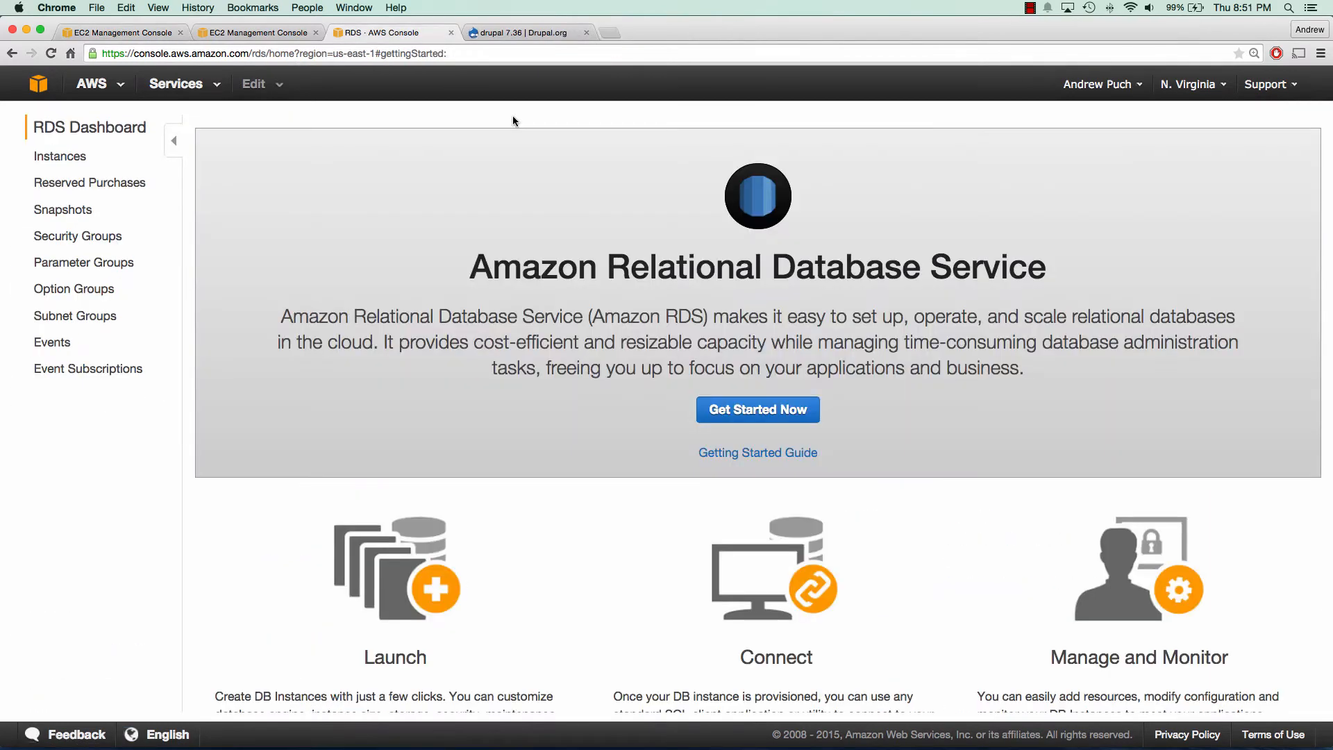
# Create DB subnet group 'drupal' across three subnets of vpc-89af74ec, then view RDS instances
pyautogui.click(74, 315)
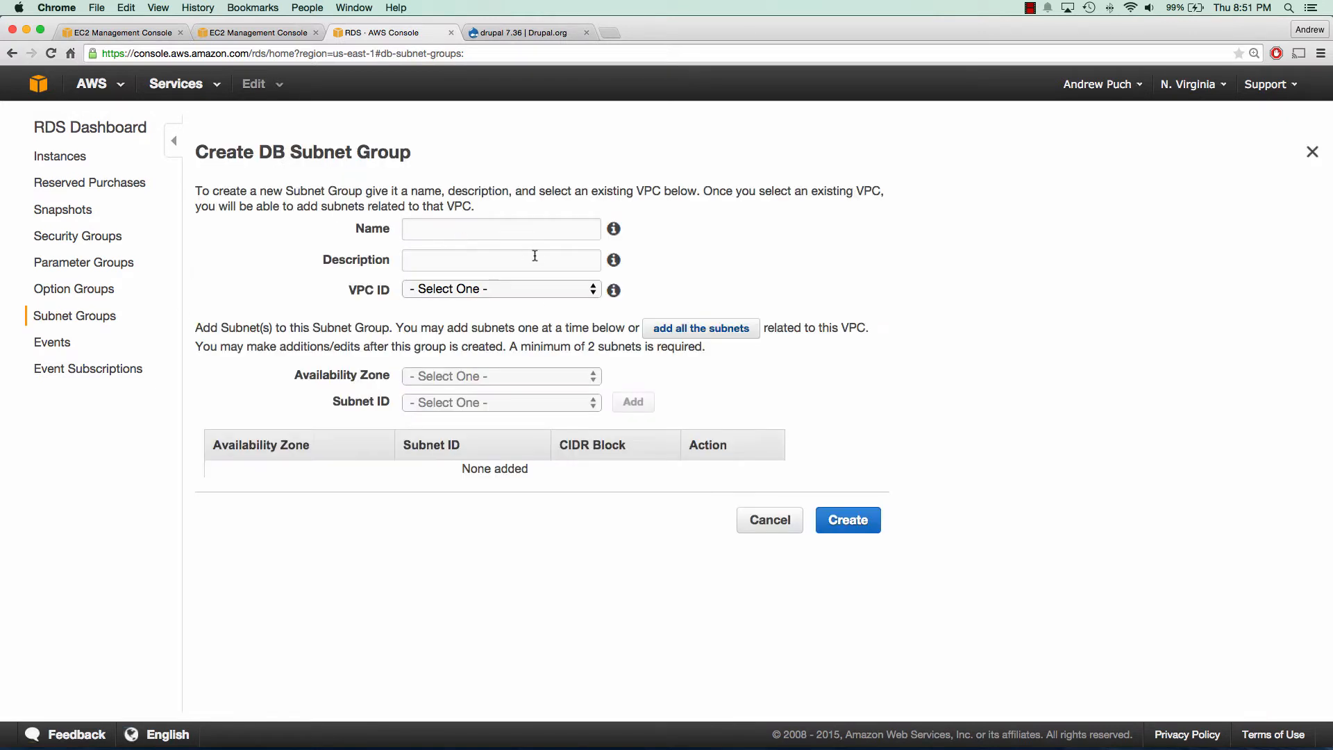
pyautogui.click(500, 289)
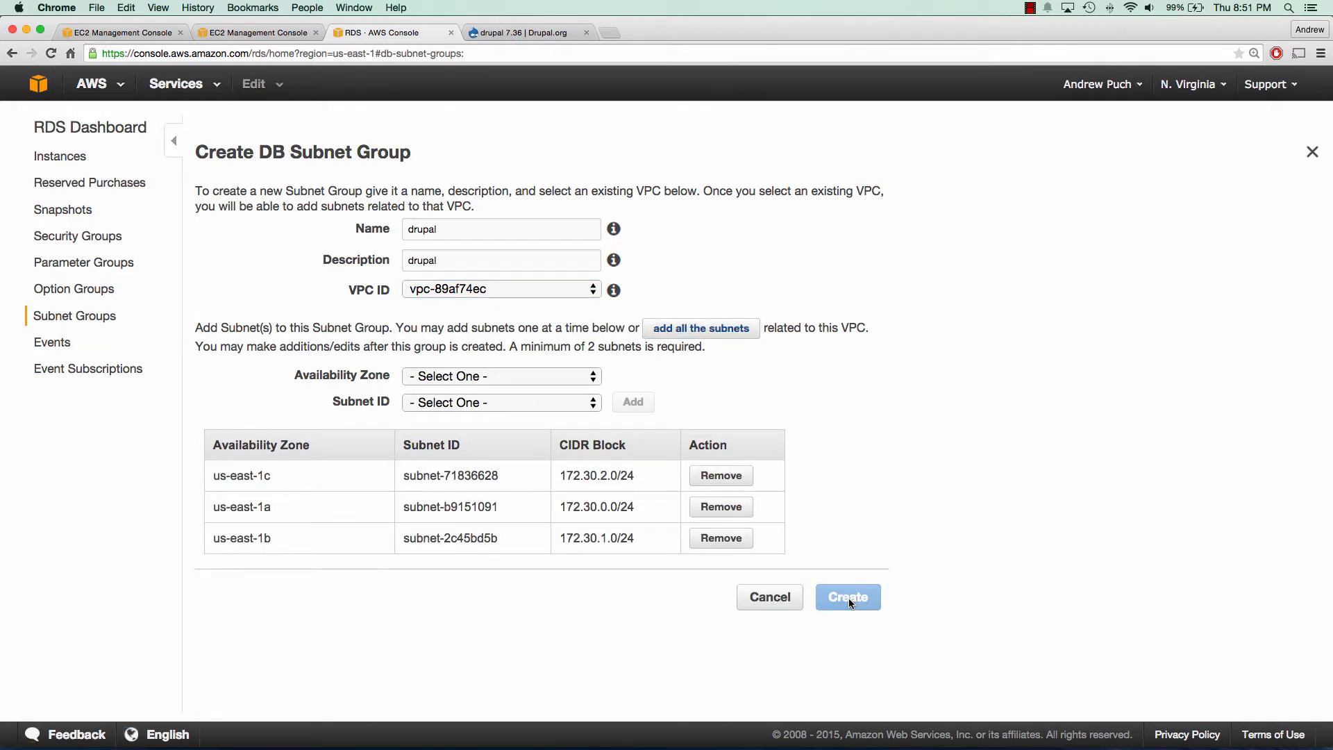
pyautogui.click(847, 597)
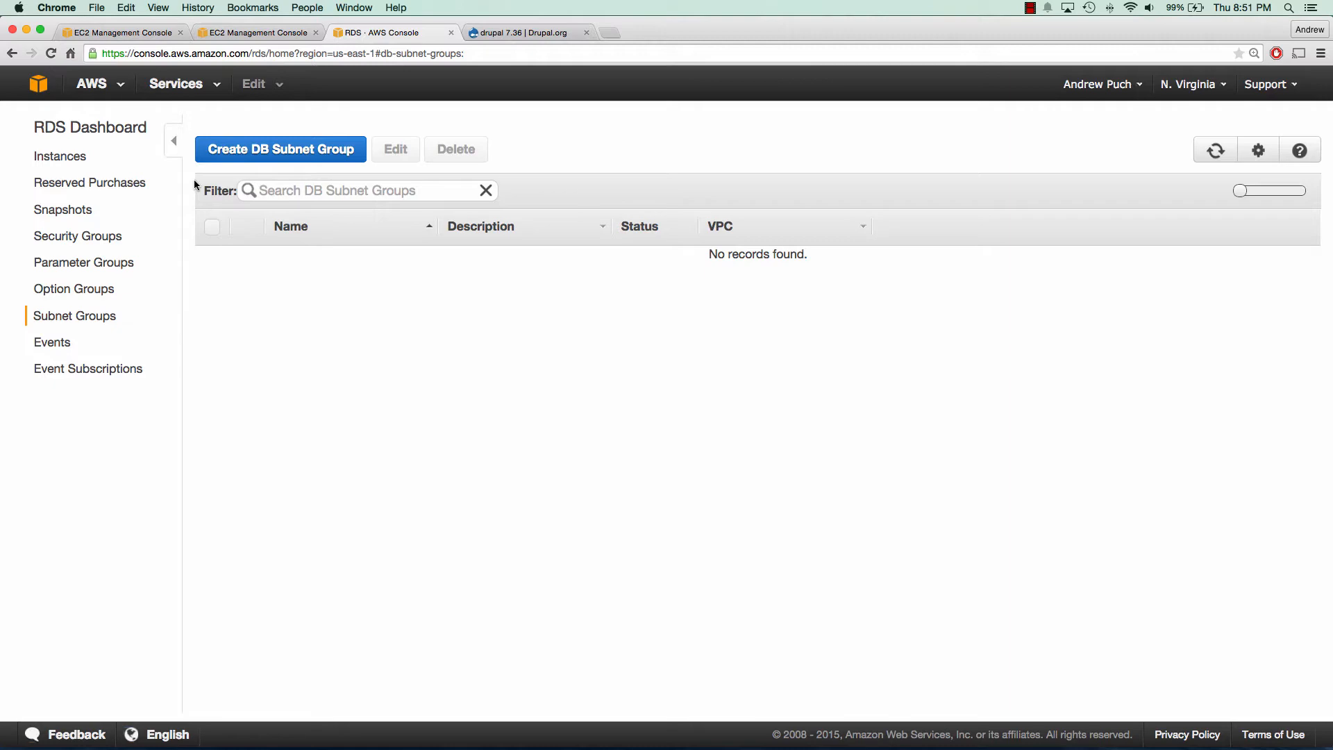
pyautogui.click(60, 156)
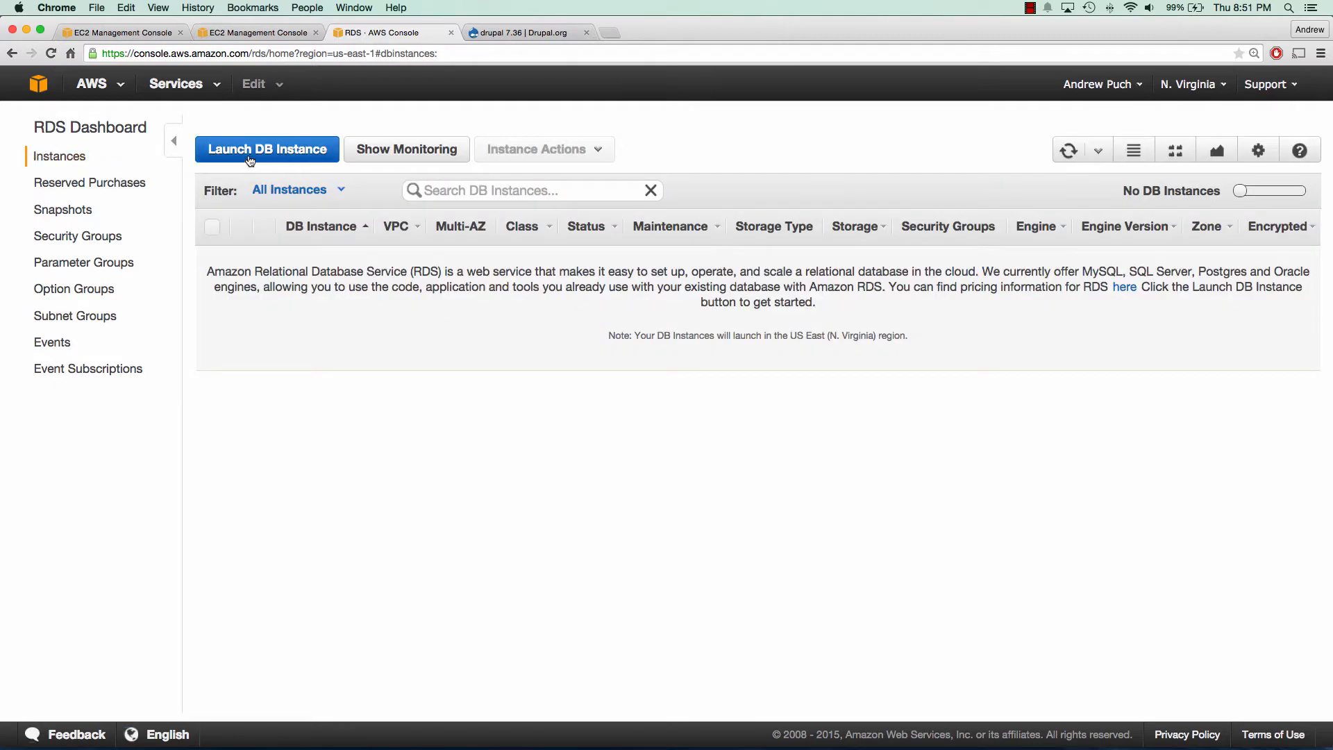
# Set up a free-tier MySQL db.t2.micro database, single-AZ, 5 GB, identifier drupaltutorial
pyautogui.click(266, 149)
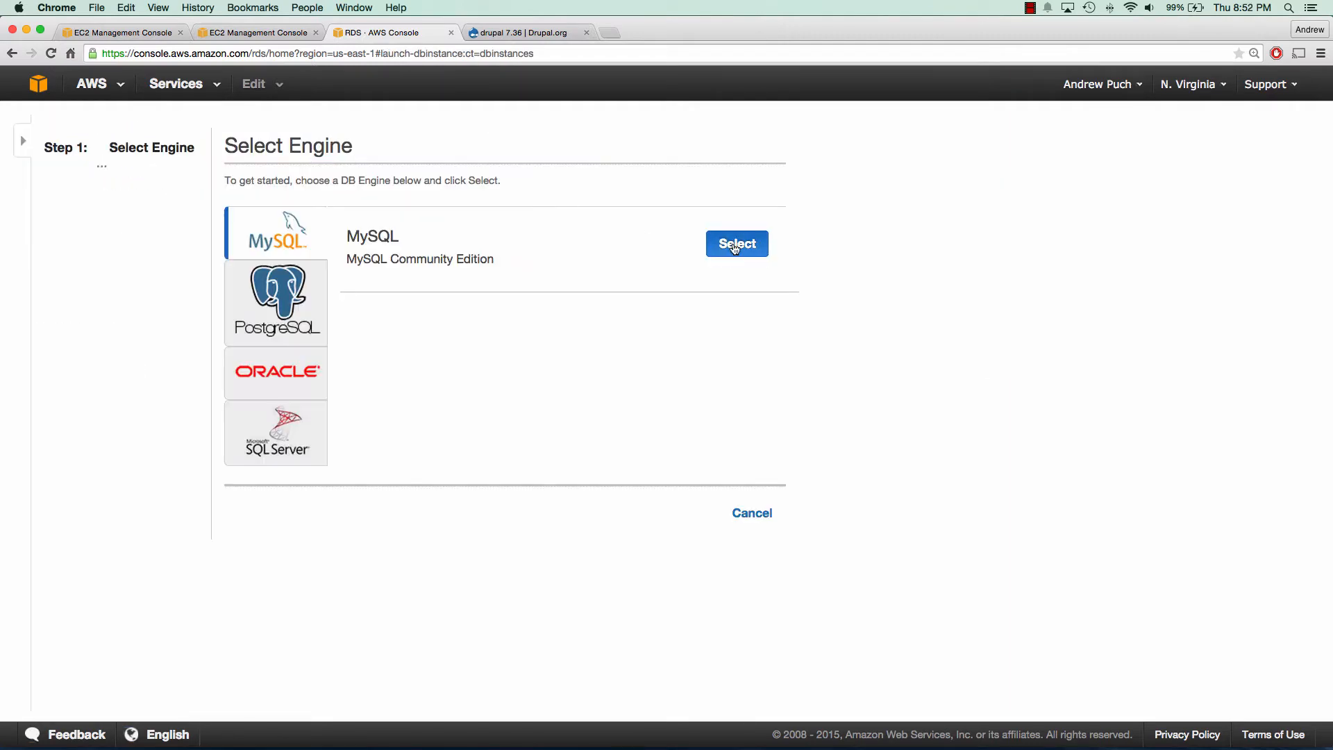
pyautogui.click(736, 244)
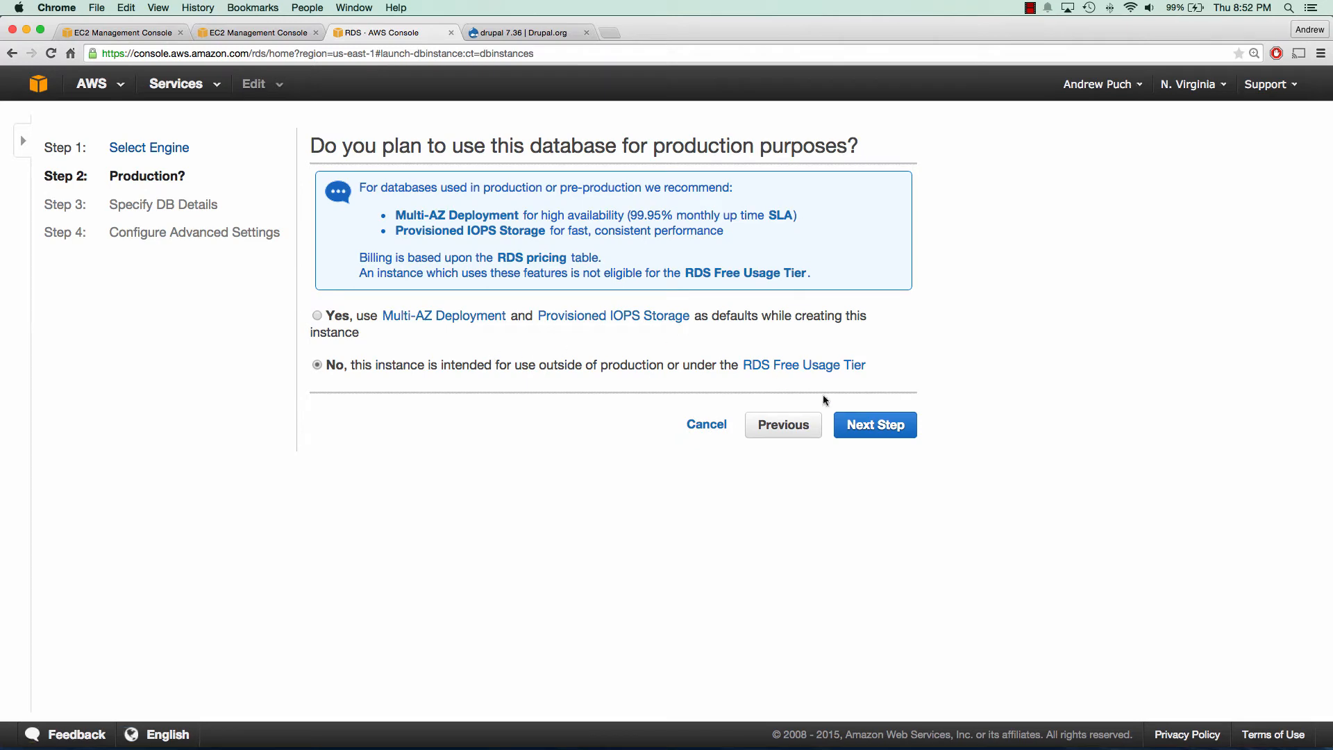
pyautogui.click(874, 424)
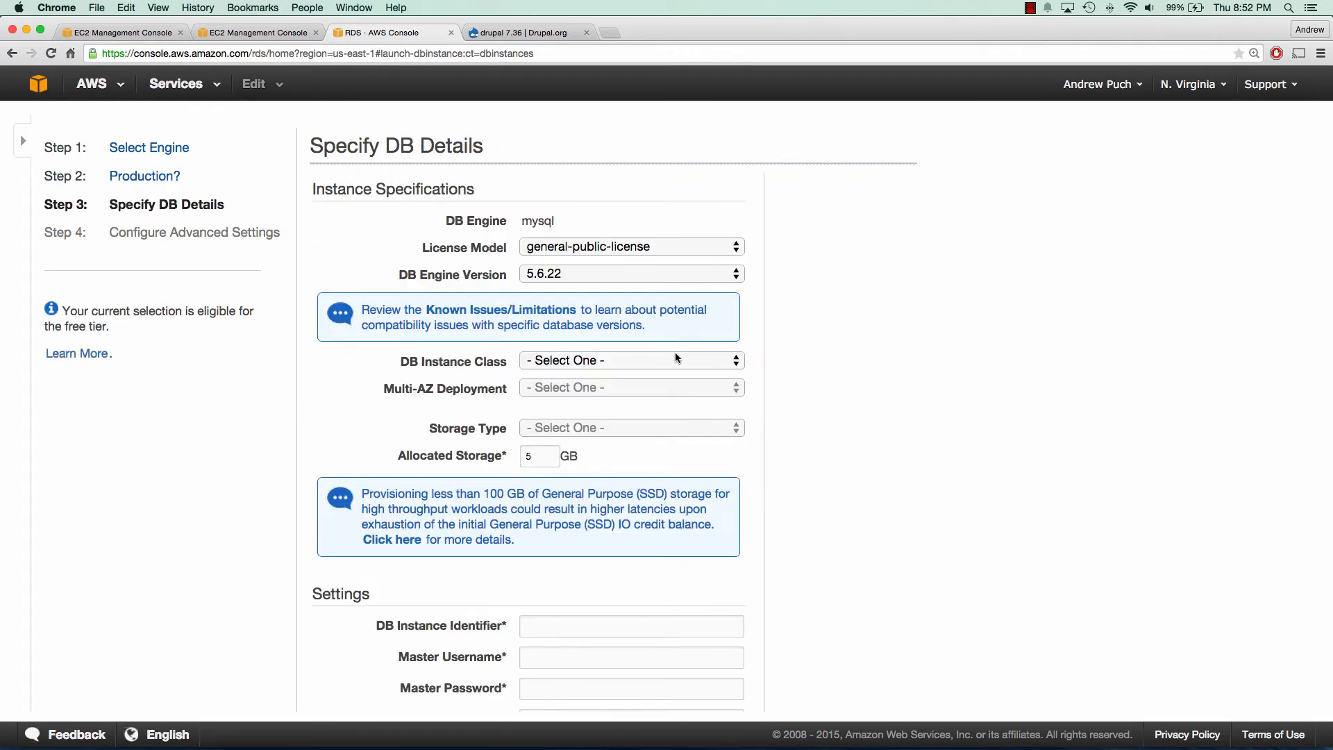
pyautogui.click(631, 359)
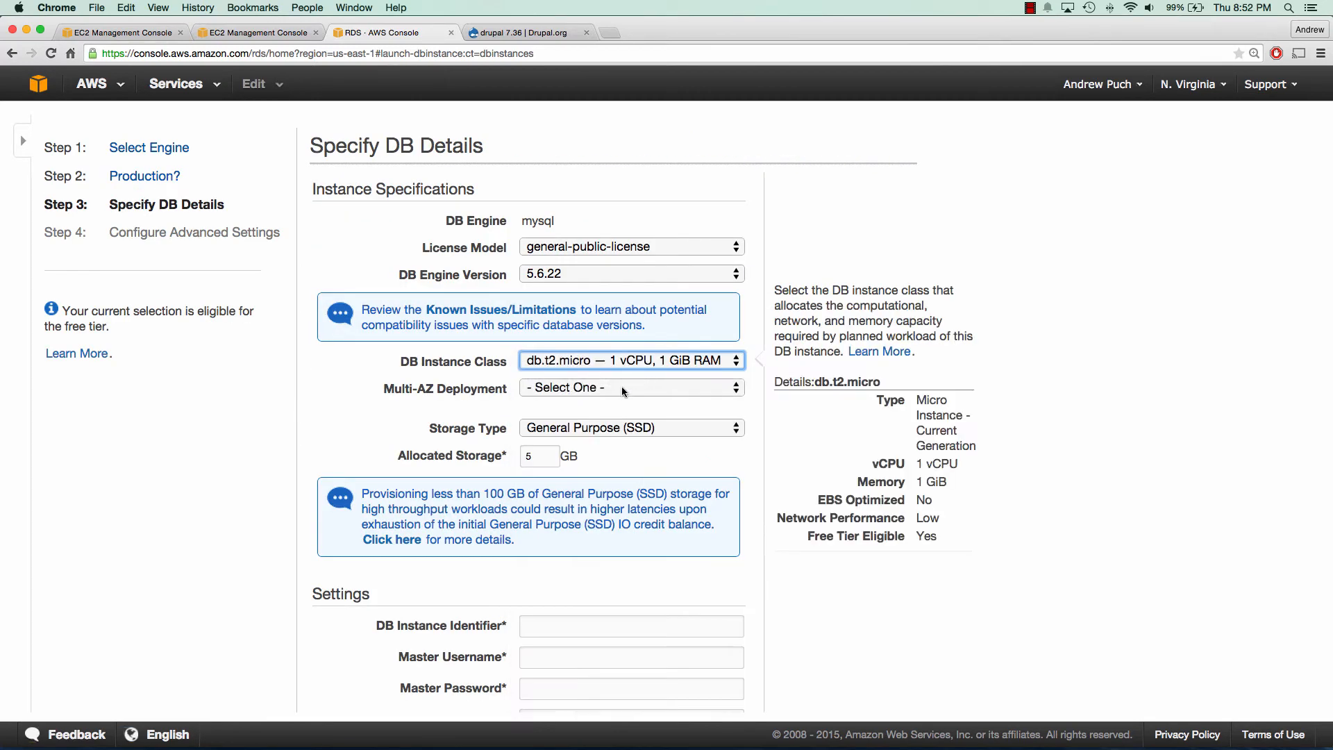
pyautogui.click(631, 386)
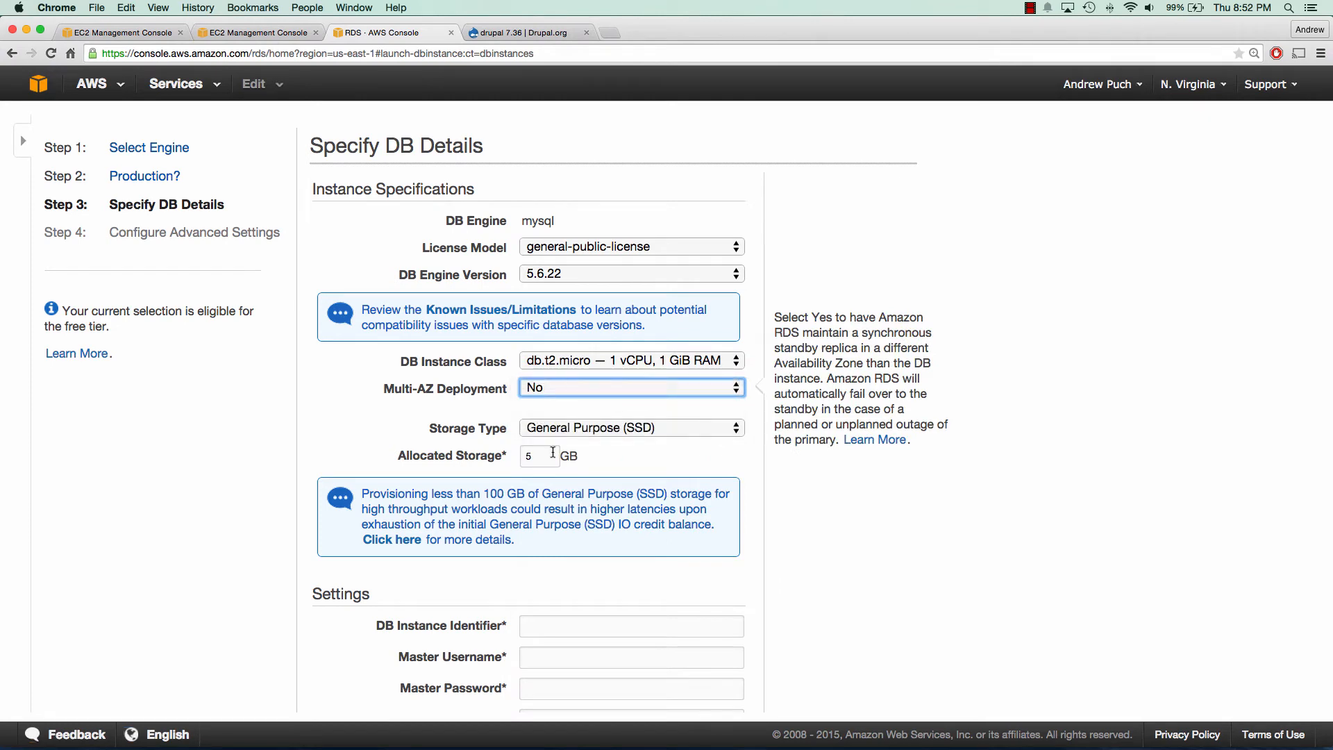
pyautogui.scroll(-3)
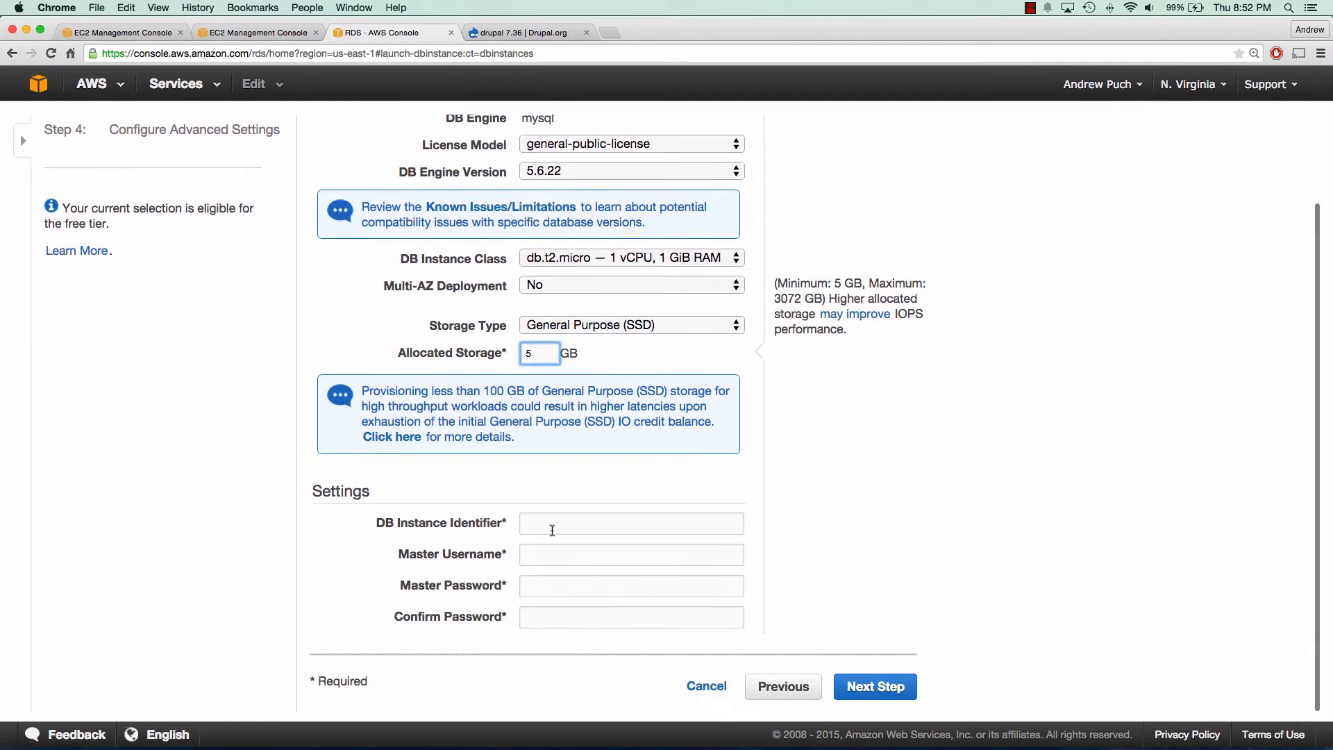
pyautogui.click(631, 584)
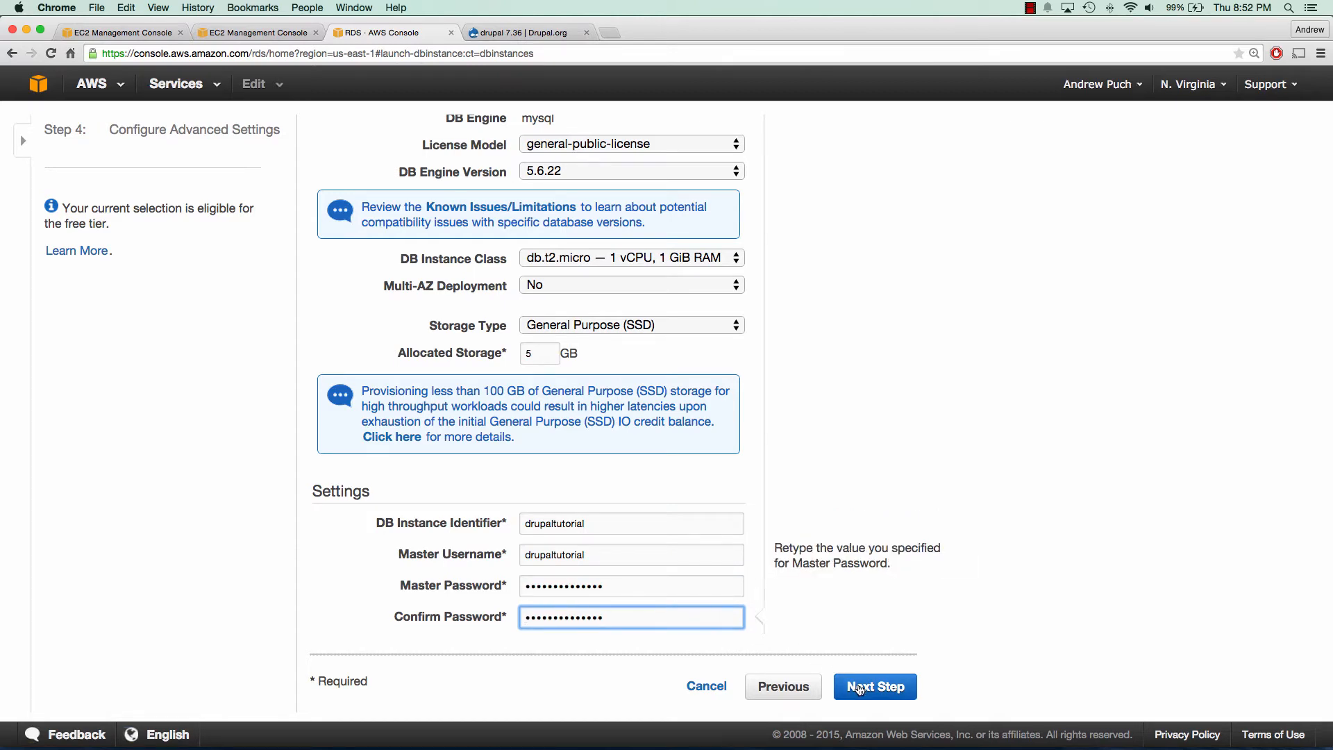
# Launch database 'drupaltutorial', not publicly accessible, in RDS - Drupal, with 0-day backup retention
pyautogui.click(874, 686)
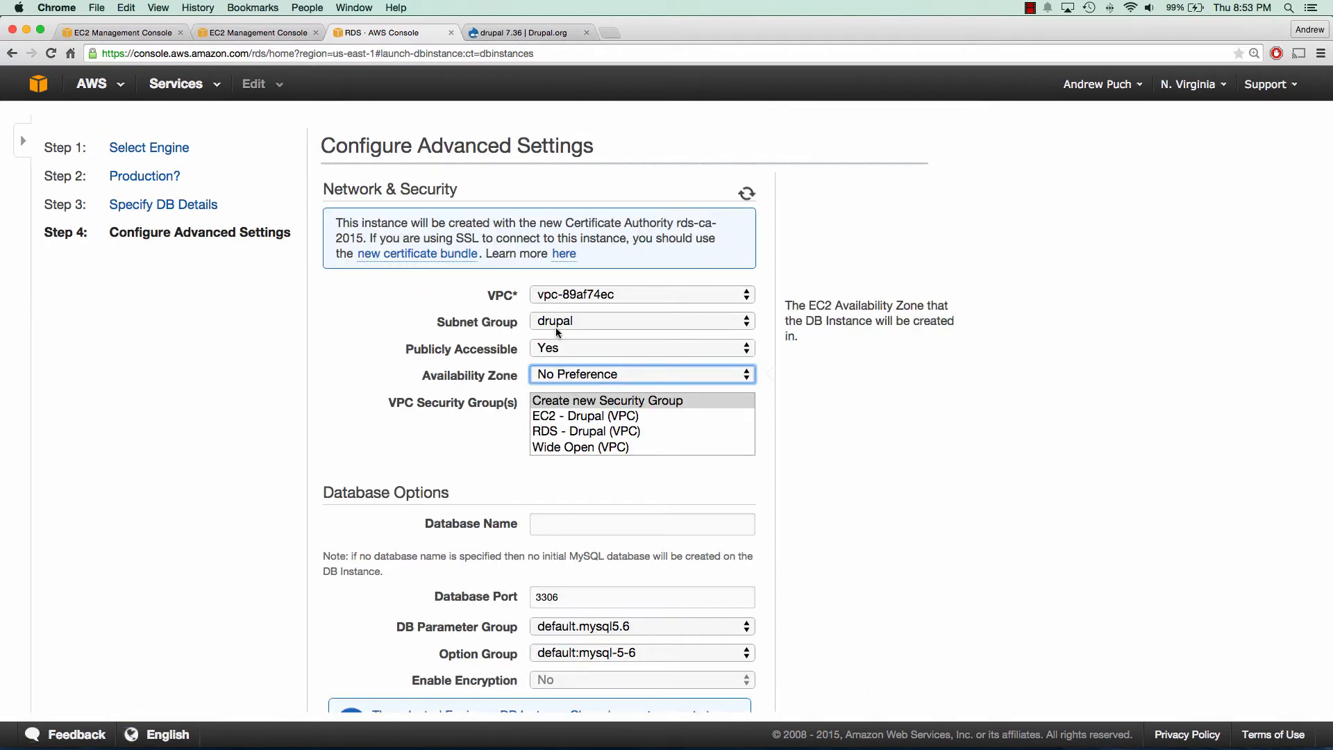
pyautogui.click(640, 349)
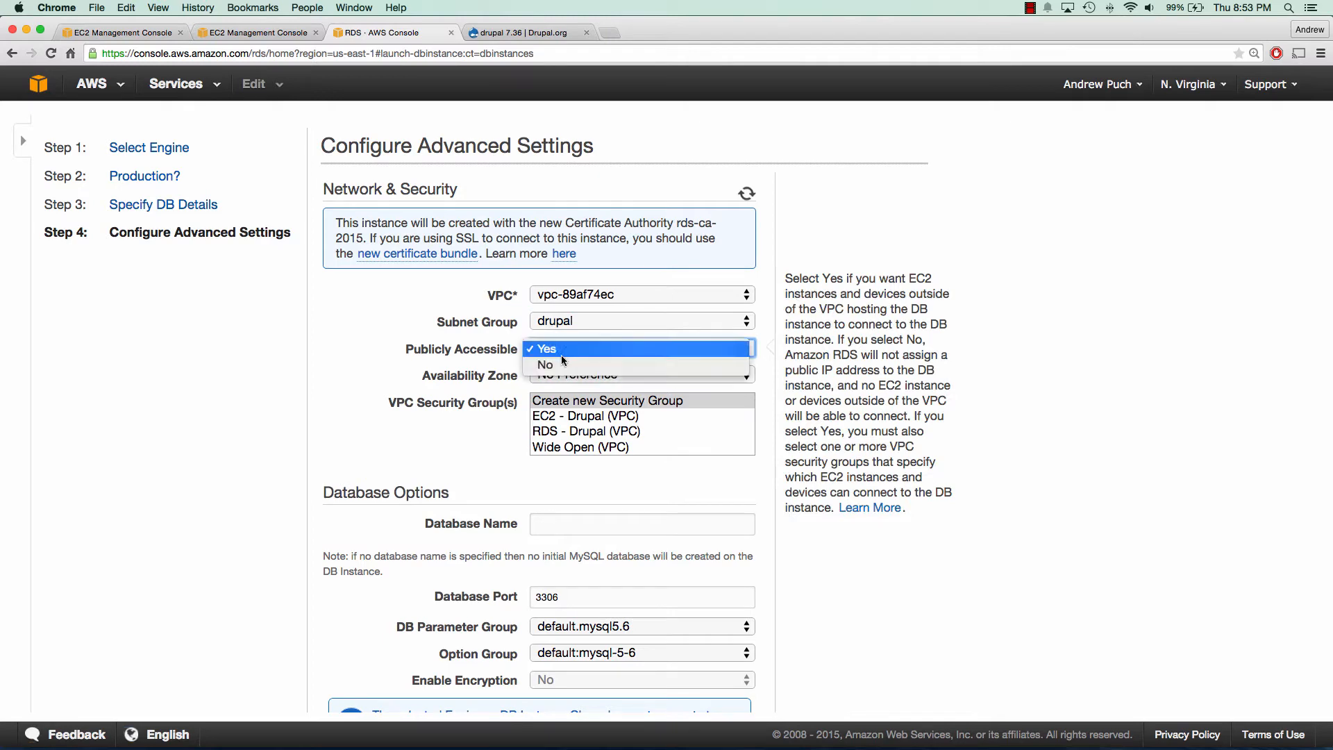
pyautogui.click(544, 364)
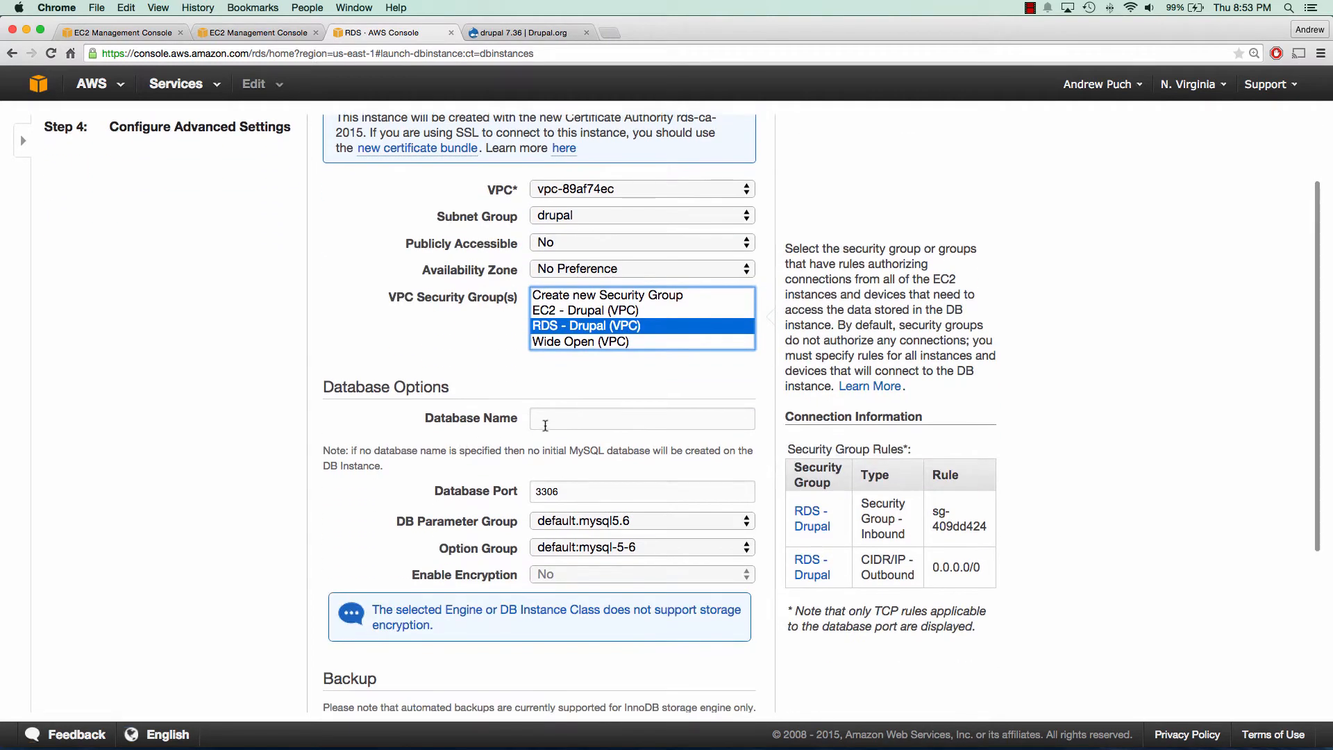
pyautogui.write('drupaltutorial')
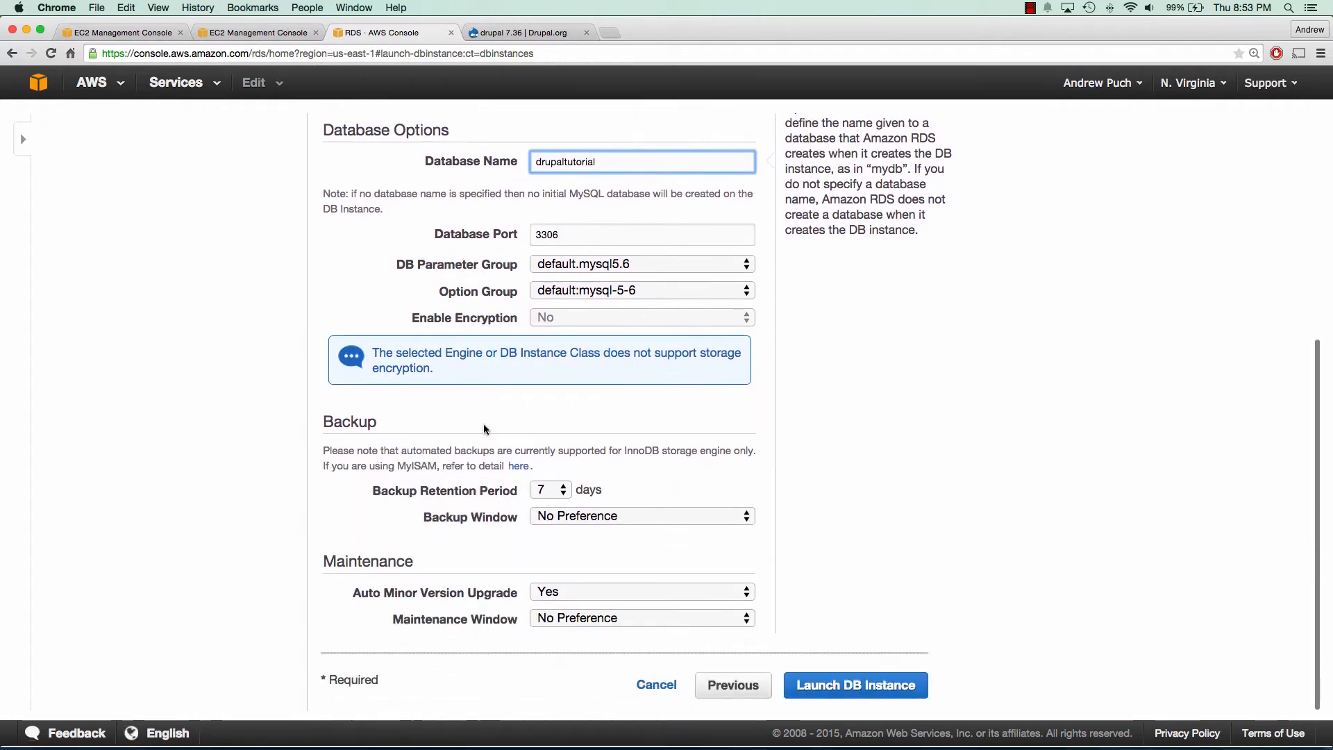
pyautogui.click(560, 495)
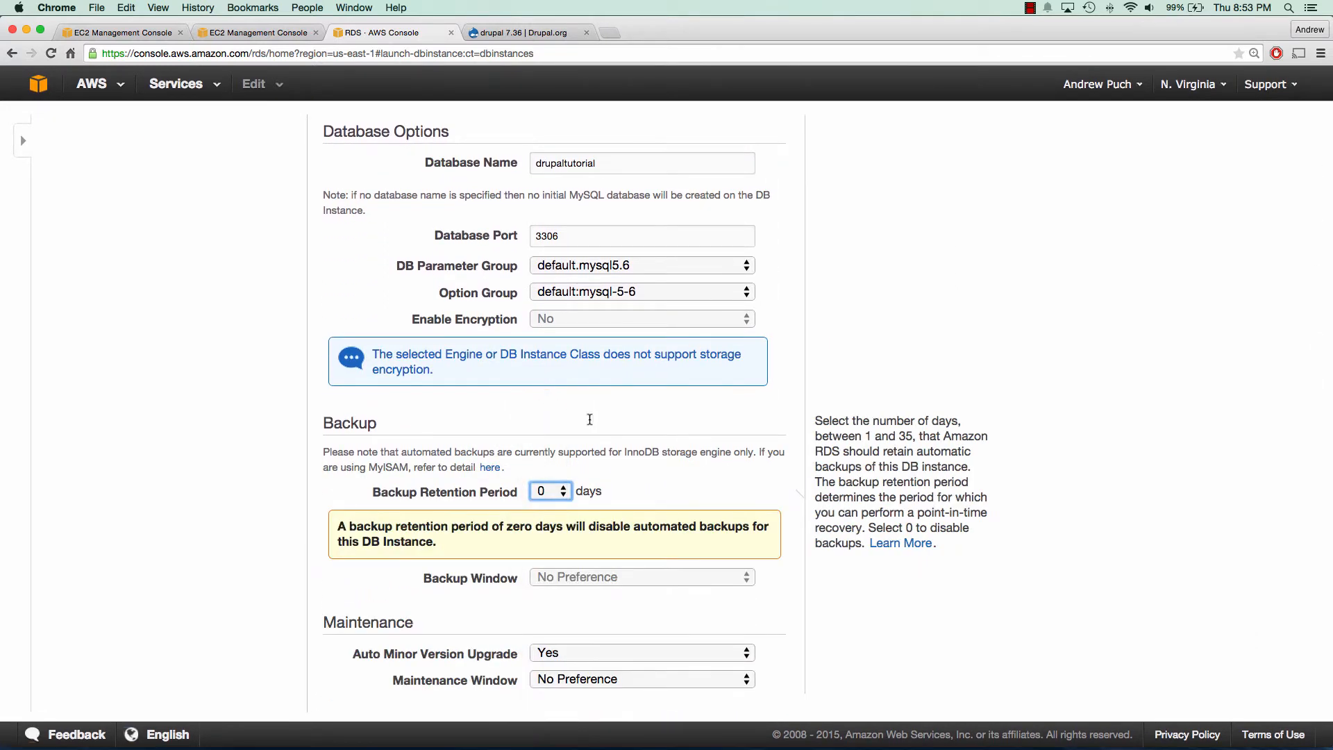
pyautogui.scroll(-3)
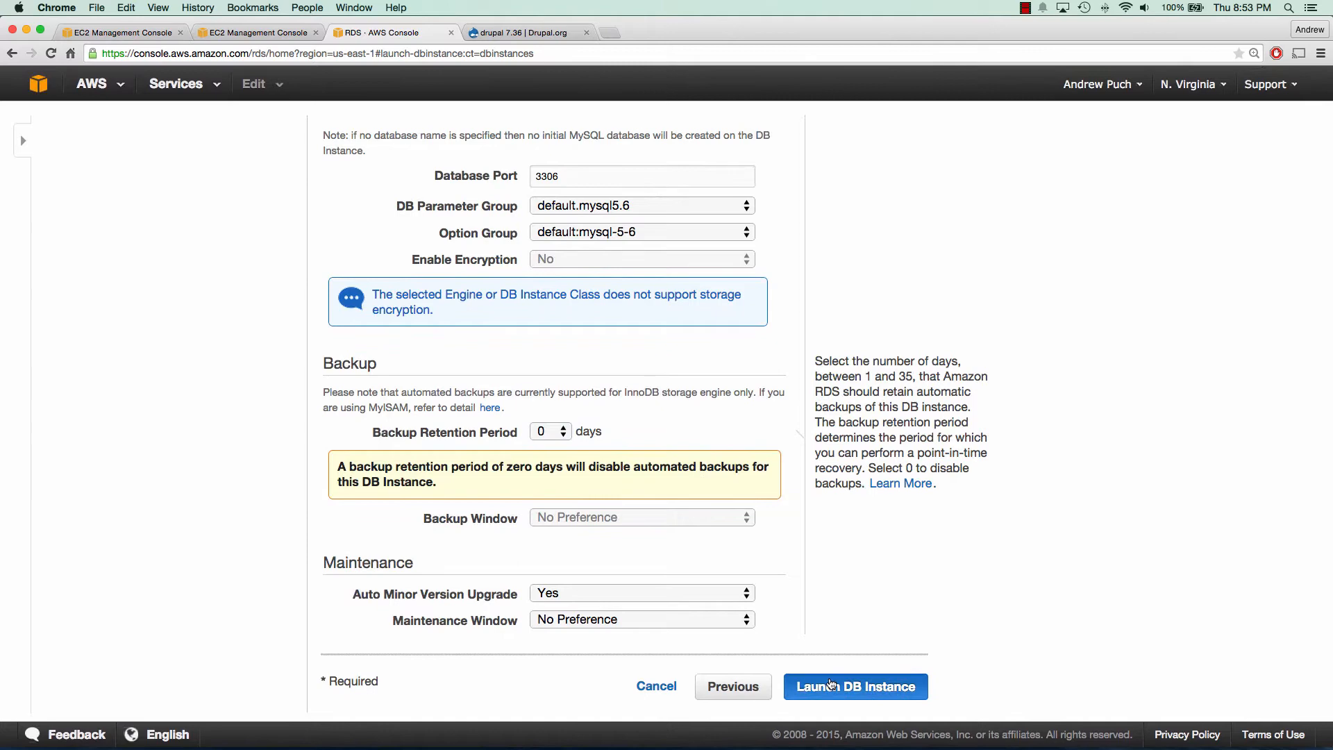
pyautogui.click(856, 686)
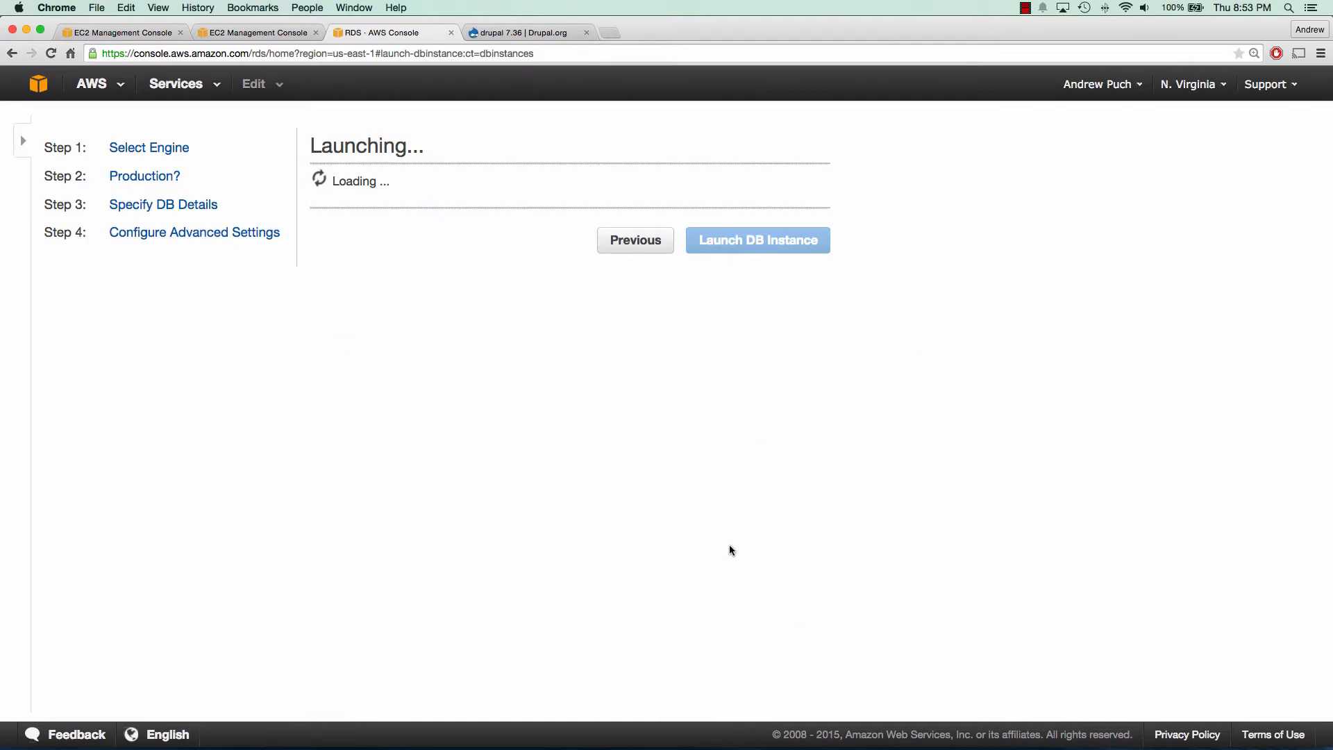
pyautogui.click(755, 239)
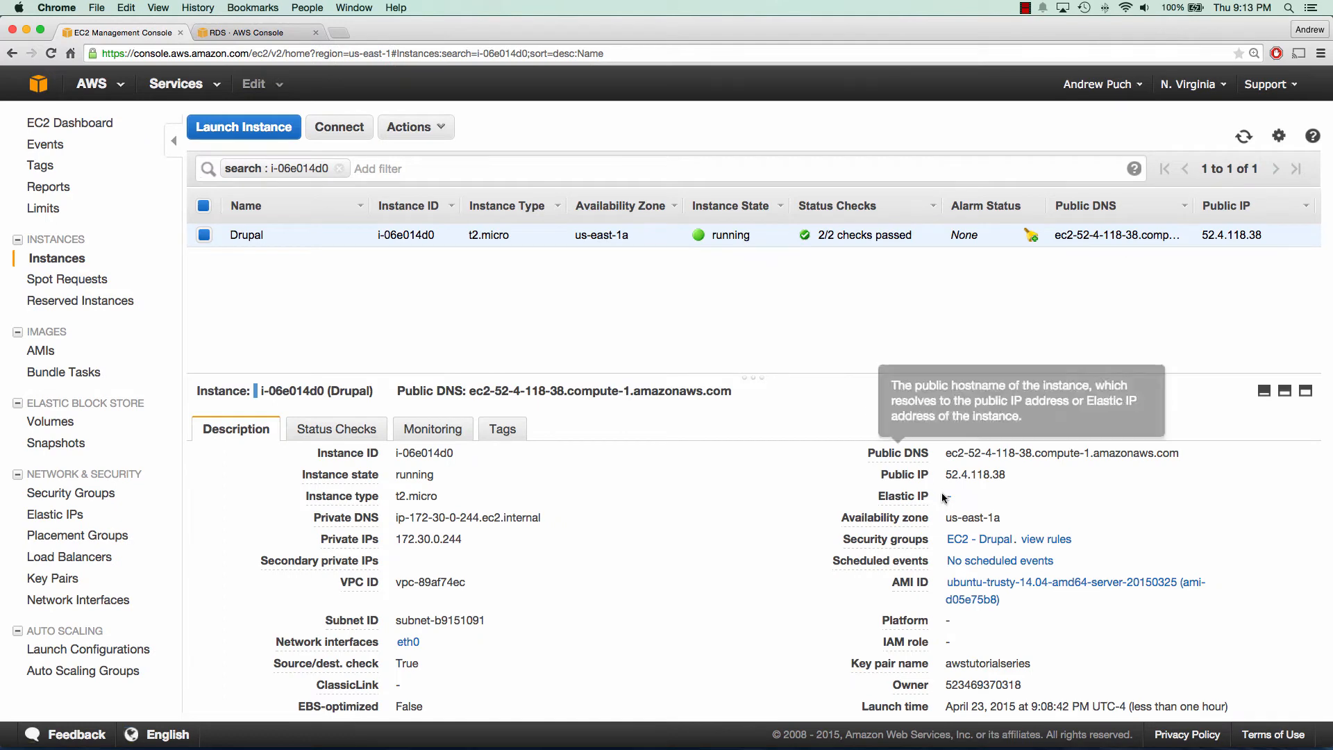
# Copy the Drupal server's public IP 52.4.118.38 from the Description panel
pyautogui.doubleClick(975, 474)
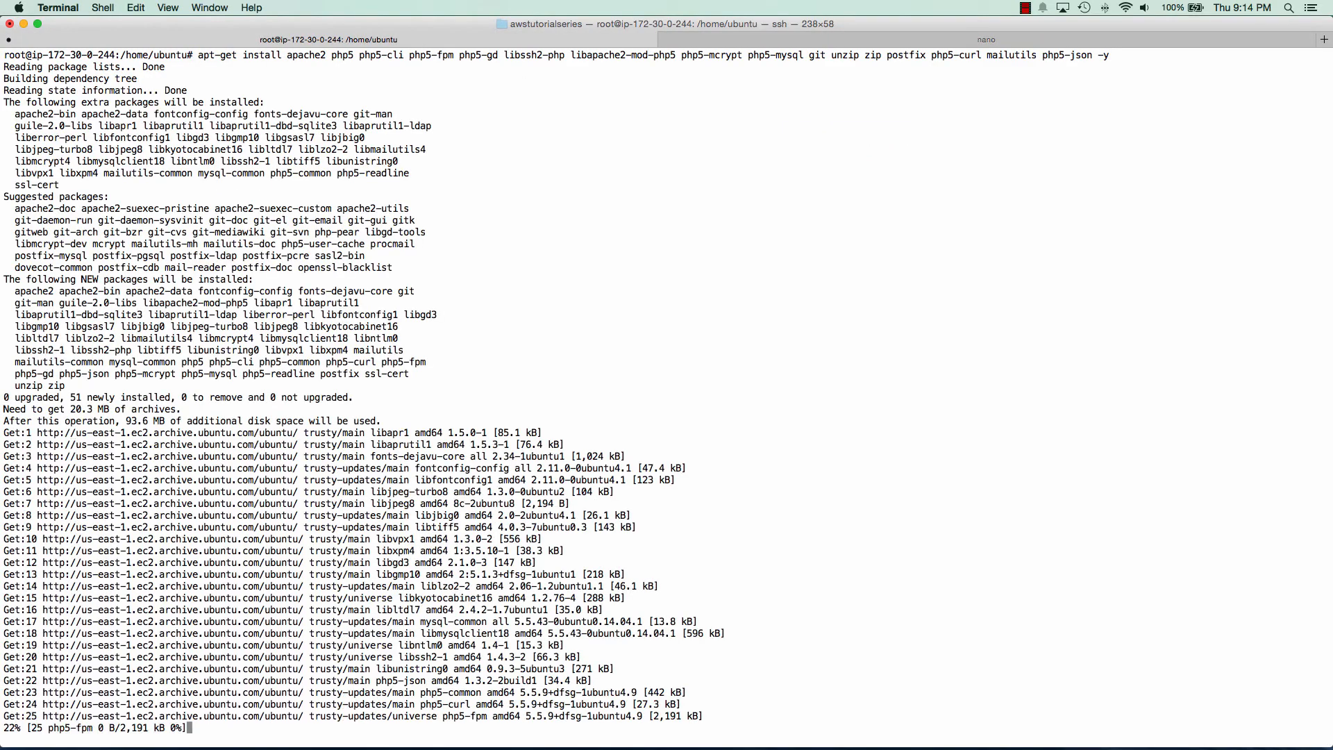
# Install apache2 and php5 packages, then enable rewrite, headers and mcrypt modules
pyautogui.write('clear')
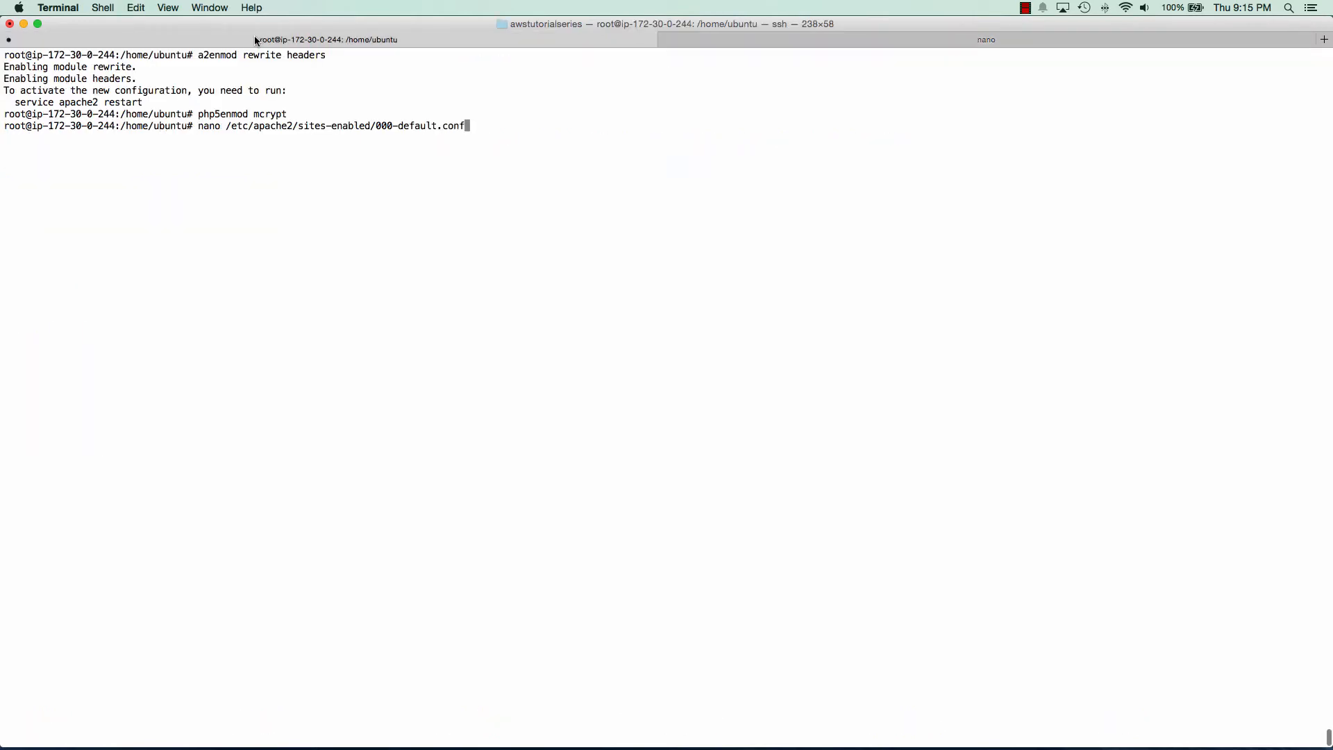
# Replace 000-default.conf with a port 80 VirtualHost for /var/www/drupal, AllowOverride All
pyautogui.press('Return')
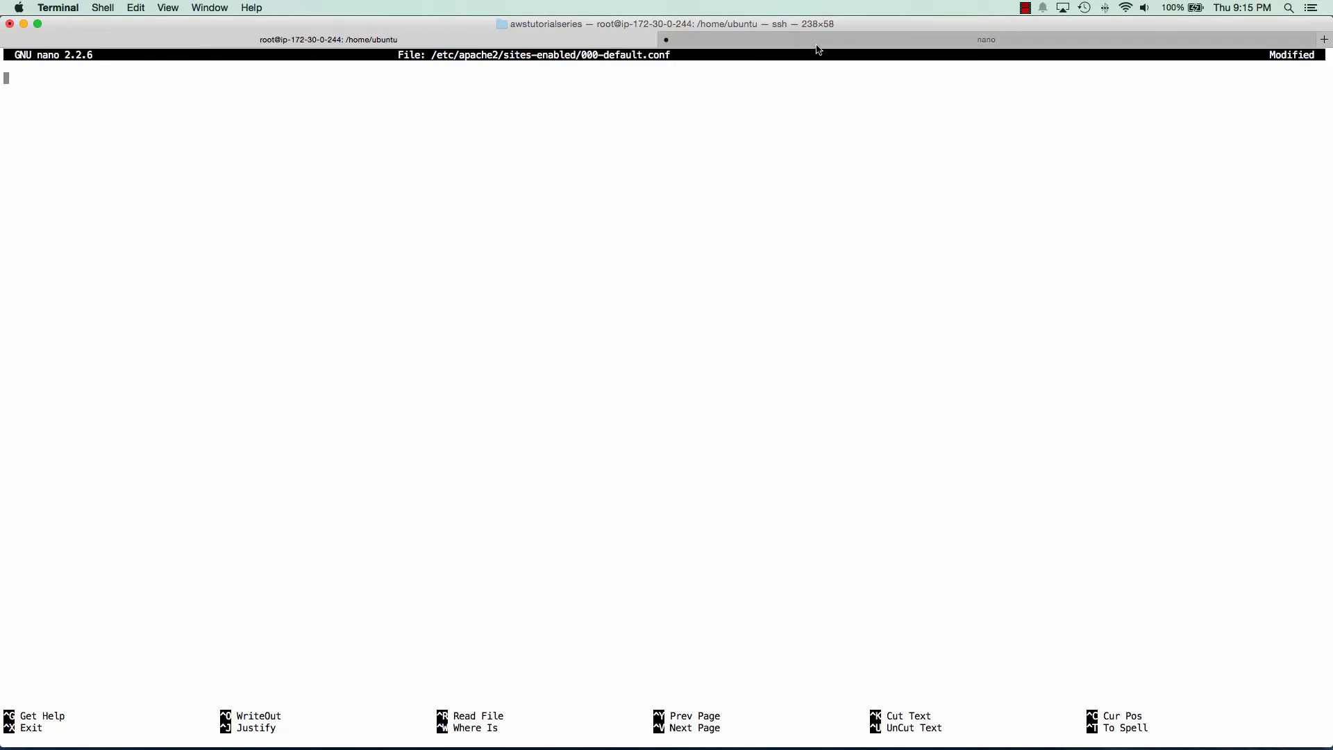
pyautogui.click(986, 39)
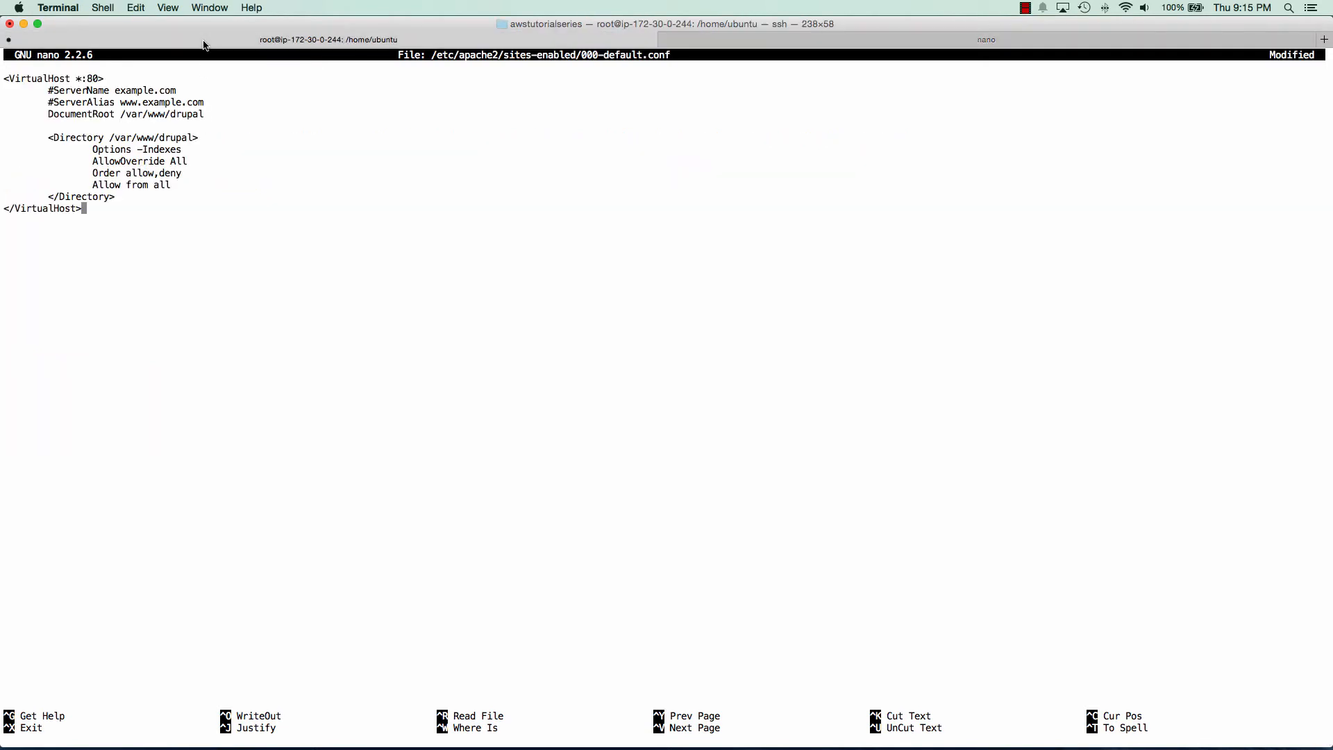
pyautogui.press('ctrl+o')
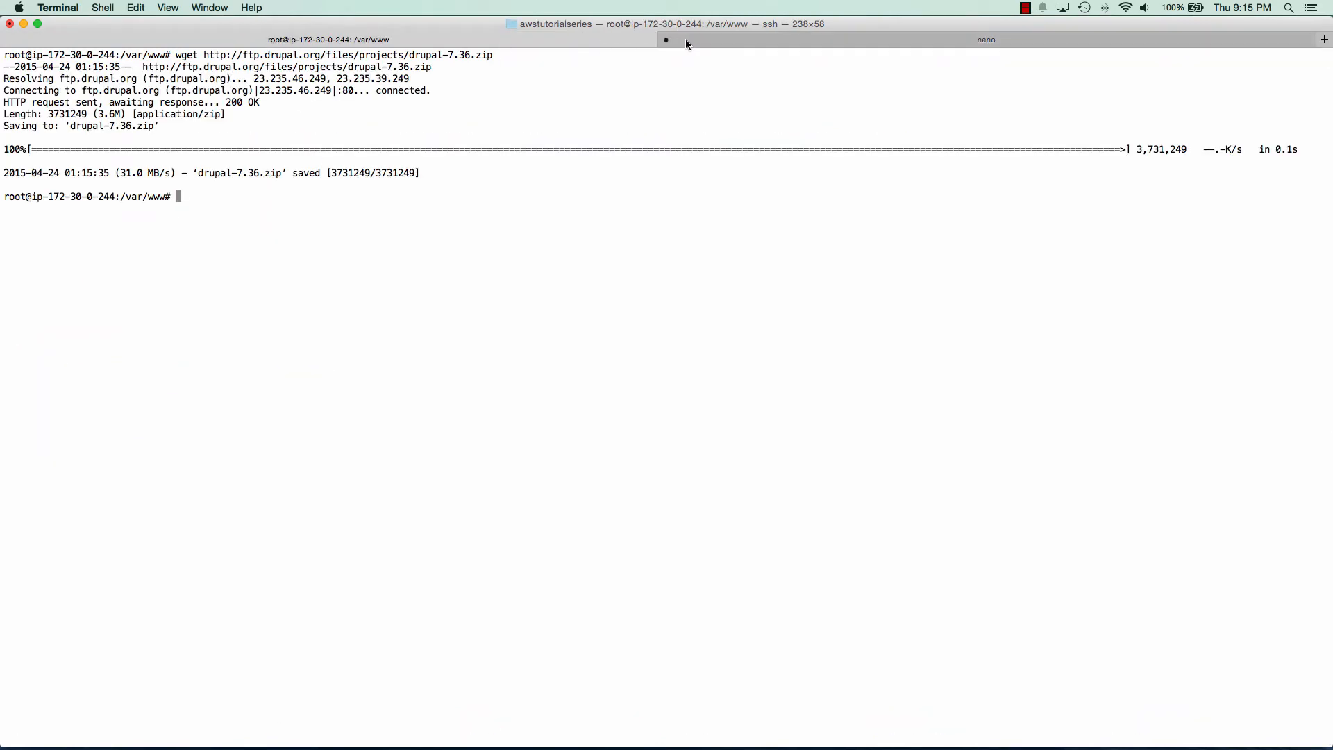
# Unpack Drupal 7.36 into /var/www/drupal, chmod 744, chown www-data, and restart Apache
pyautogui.write('unzip drupal-7.36.zip')
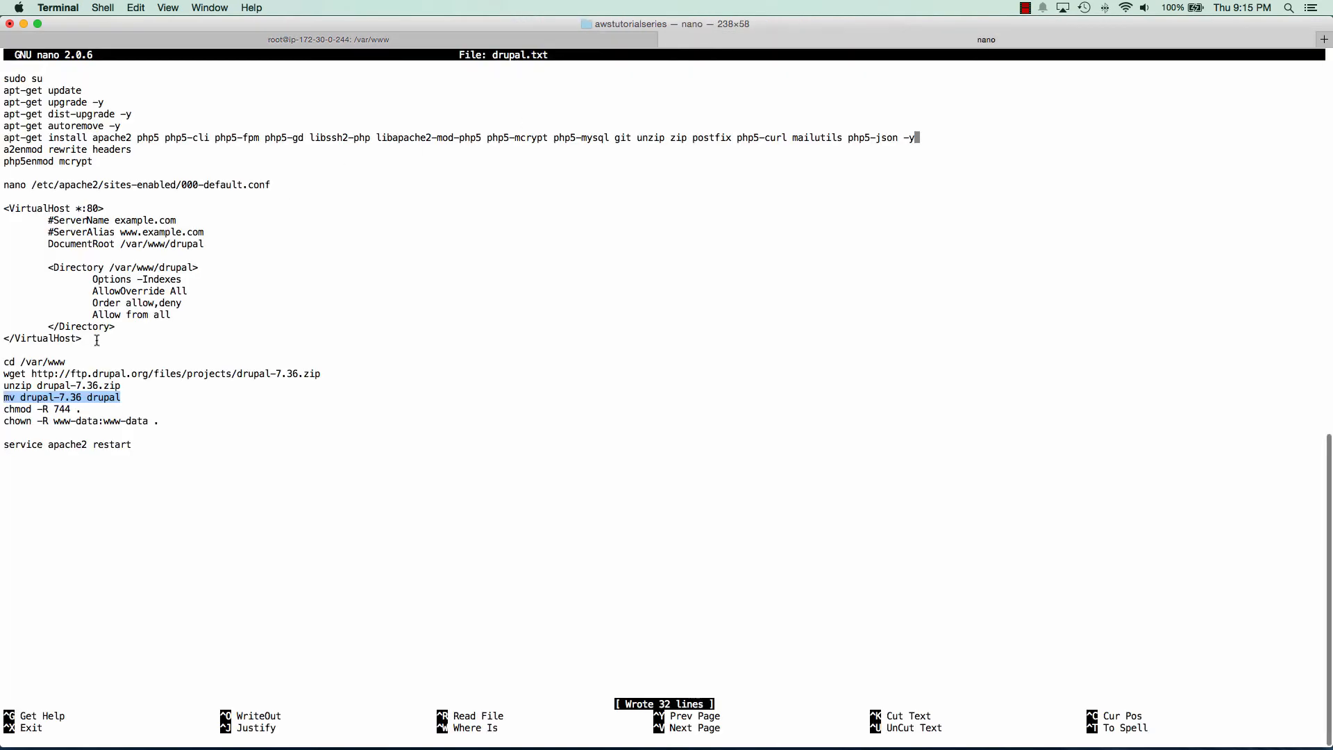
pyautogui.click(59, 409)
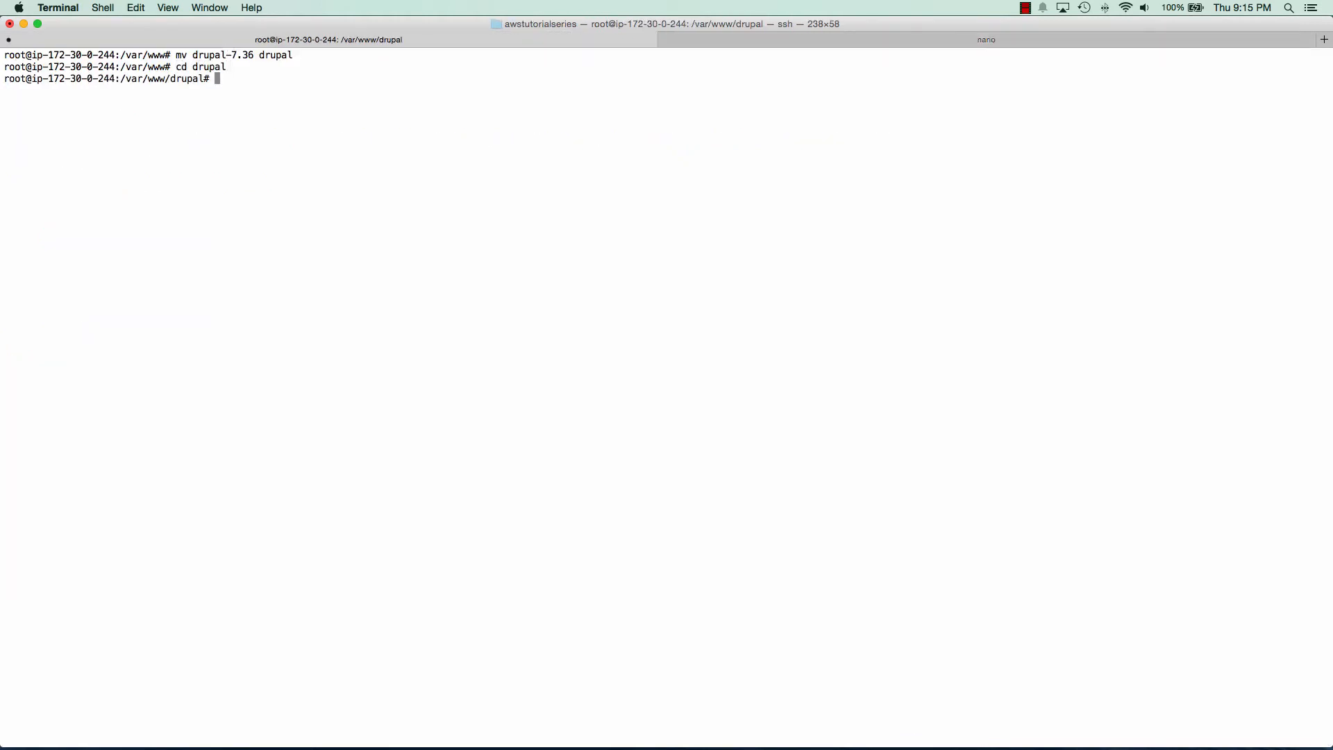
pyautogui.write('chmod -R 744 .')
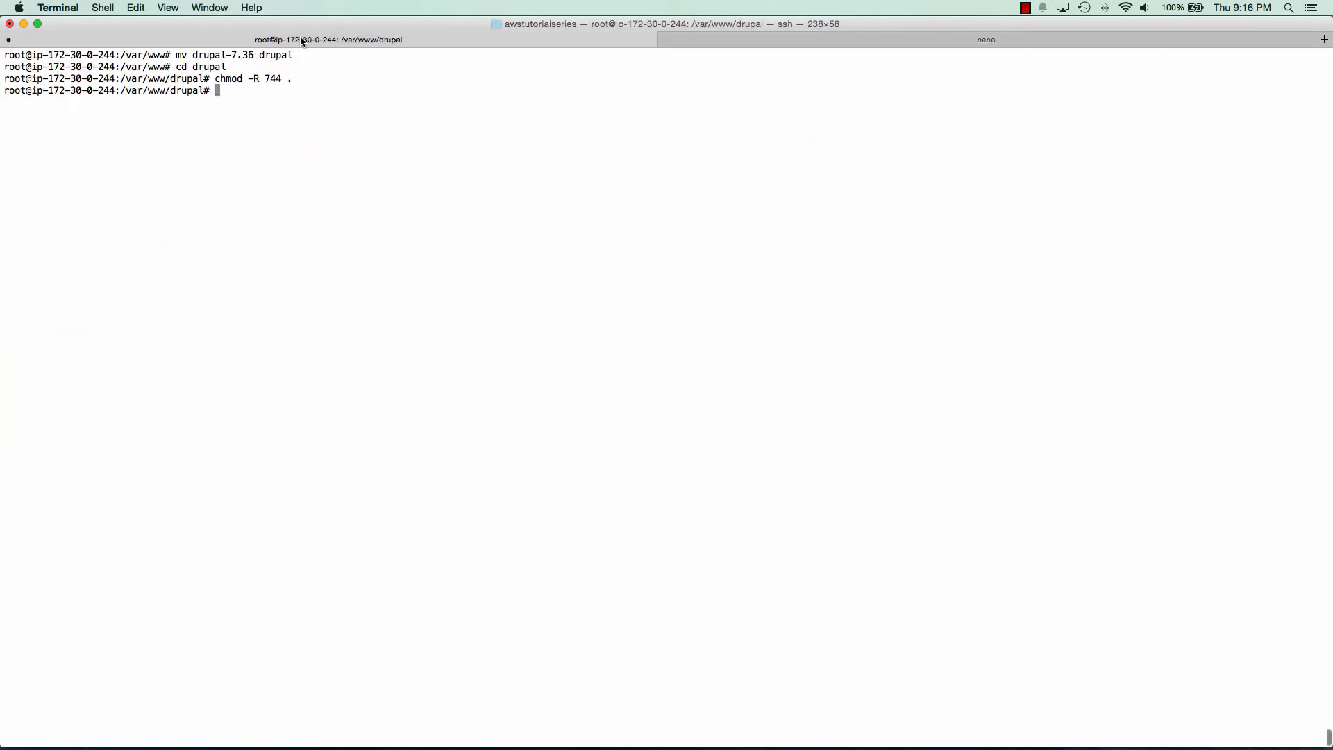
pyautogui.write('chown -R www-data:www-data .')
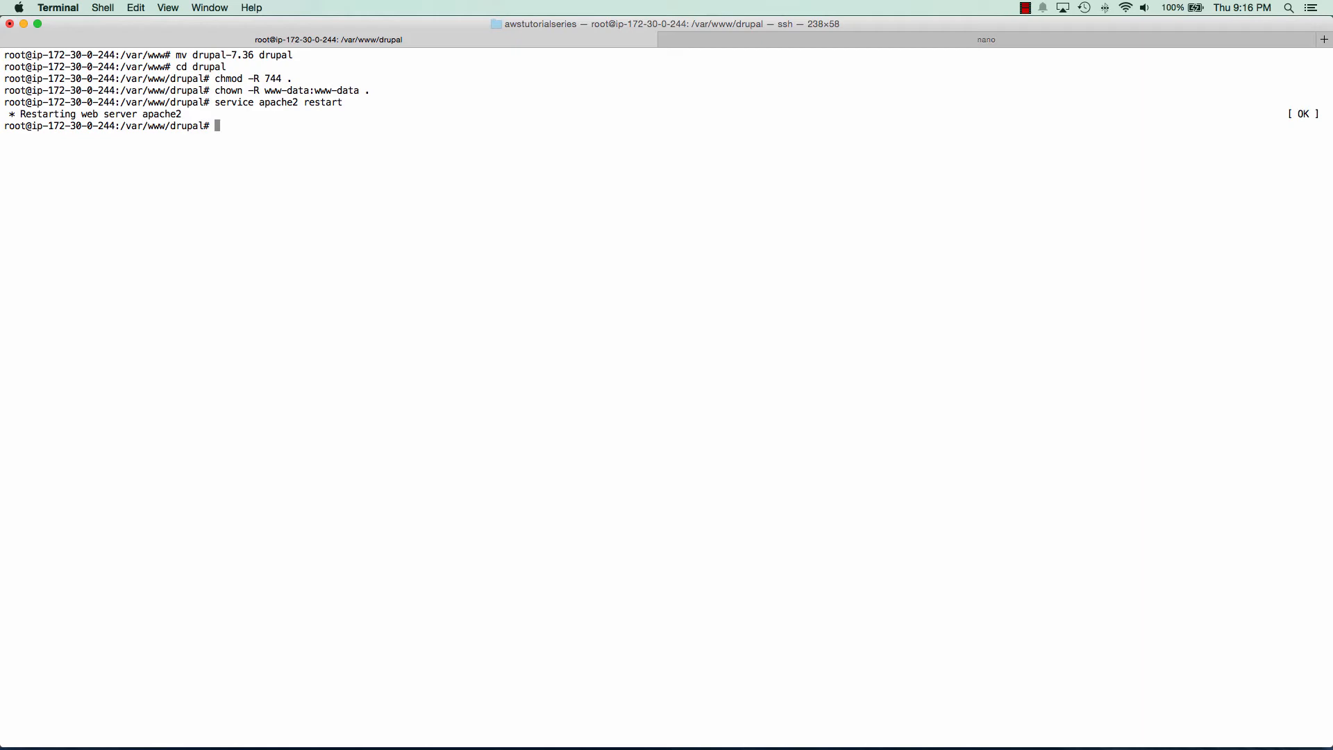
pyautogui.press('cmd+tab')
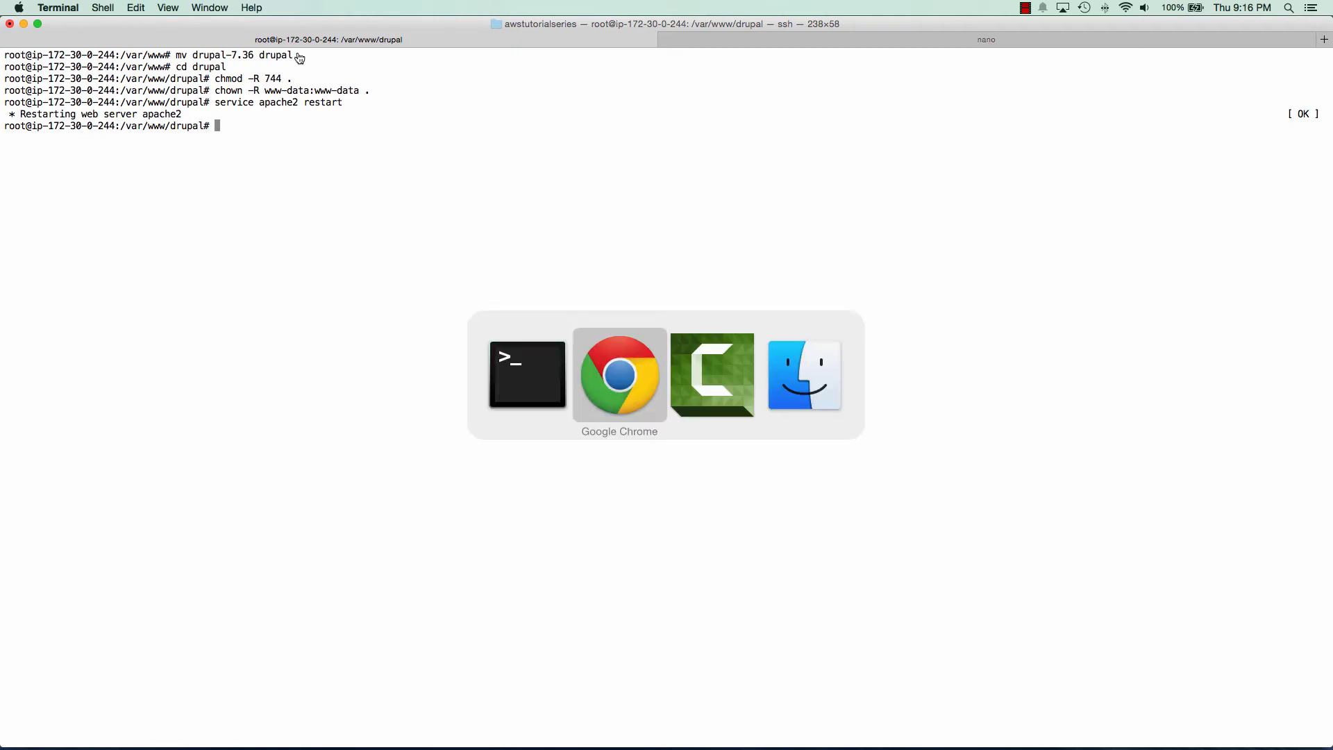
# Load the server's Drupal installer and continue with the Standard profile and English
pyautogui.click(619, 374)
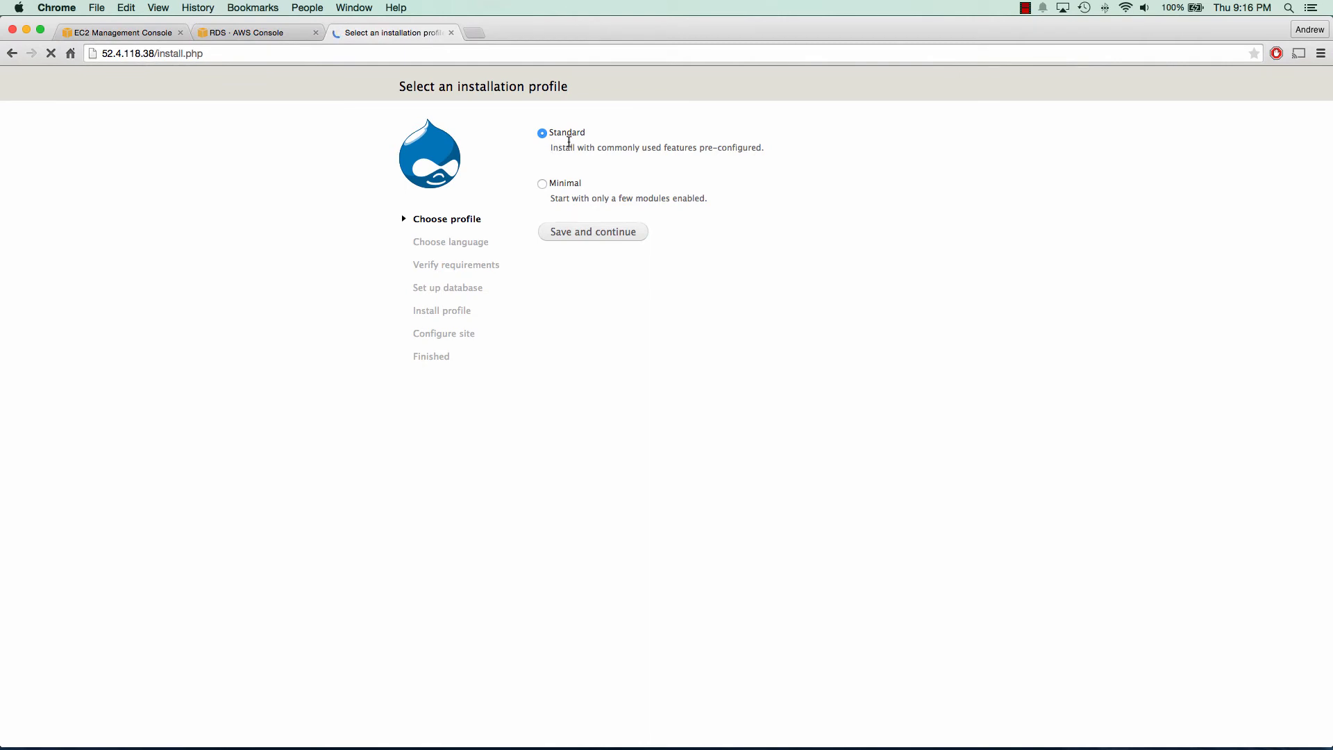
pyautogui.click(592, 231)
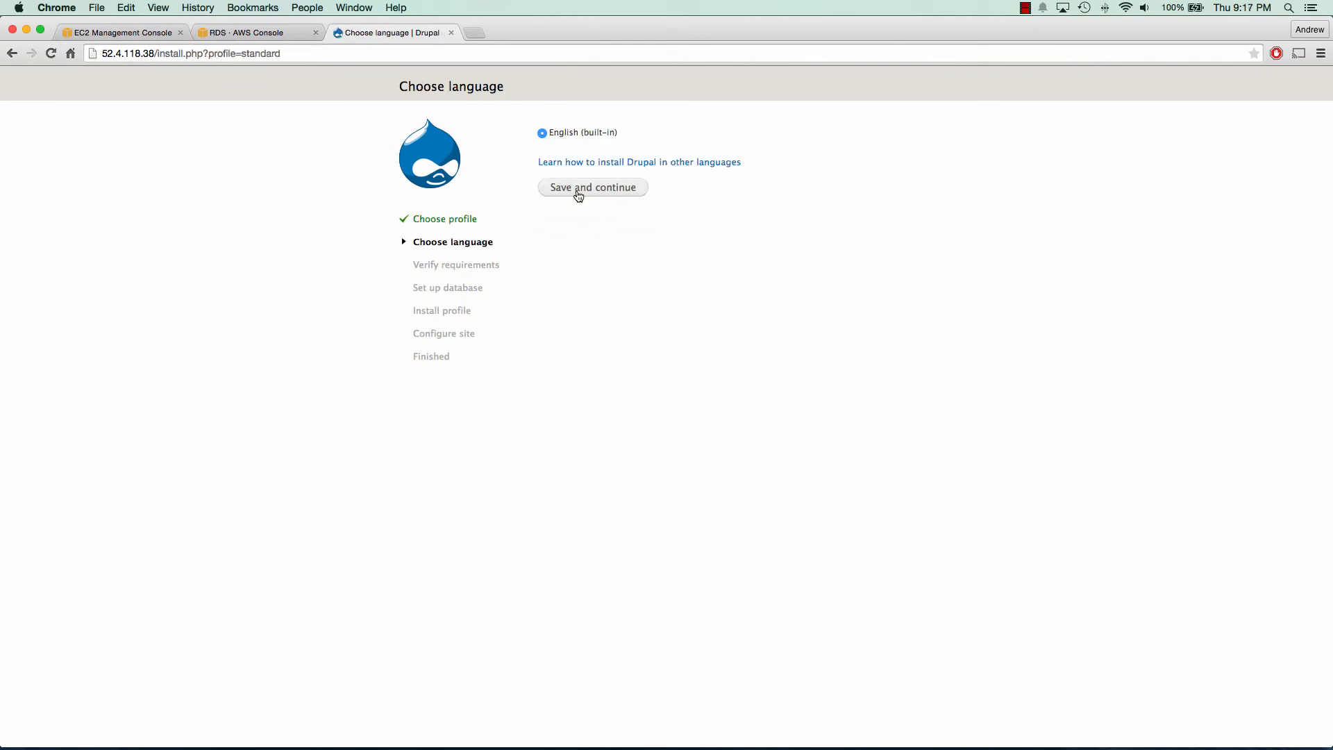
pyautogui.click(591, 187)
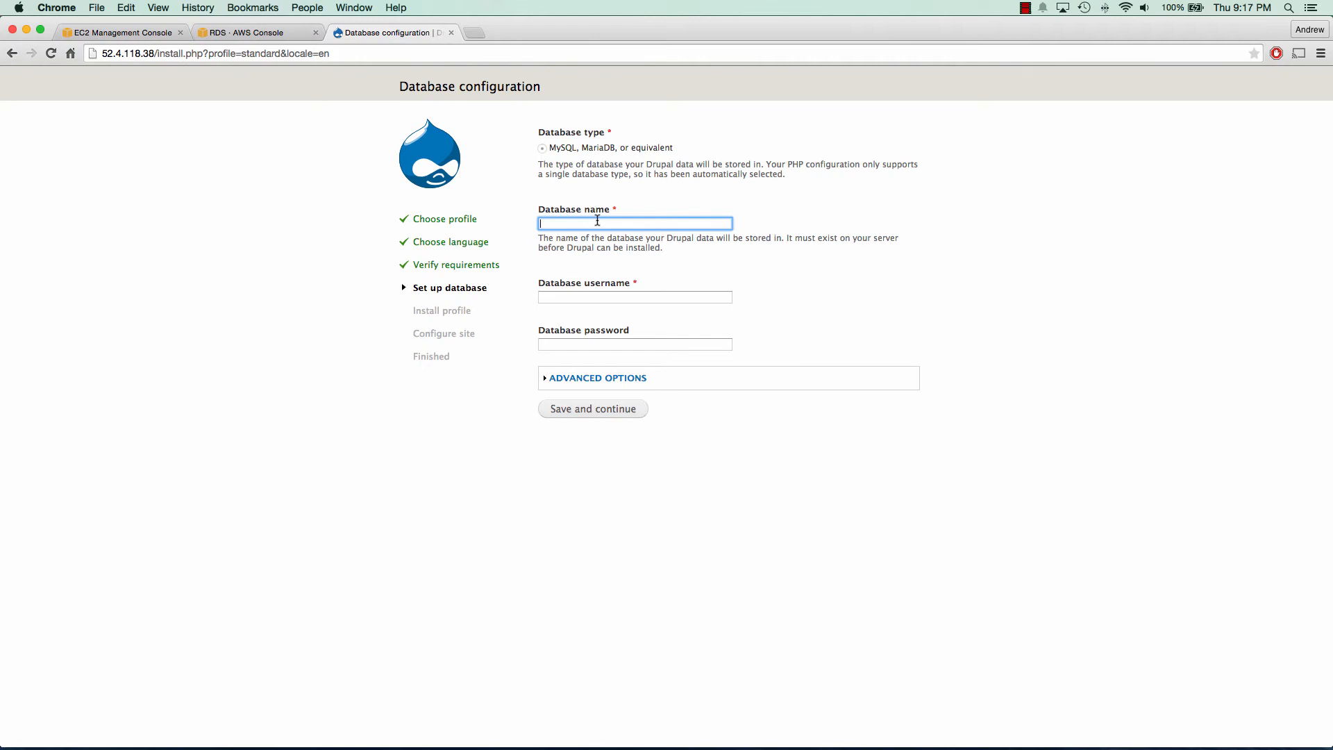
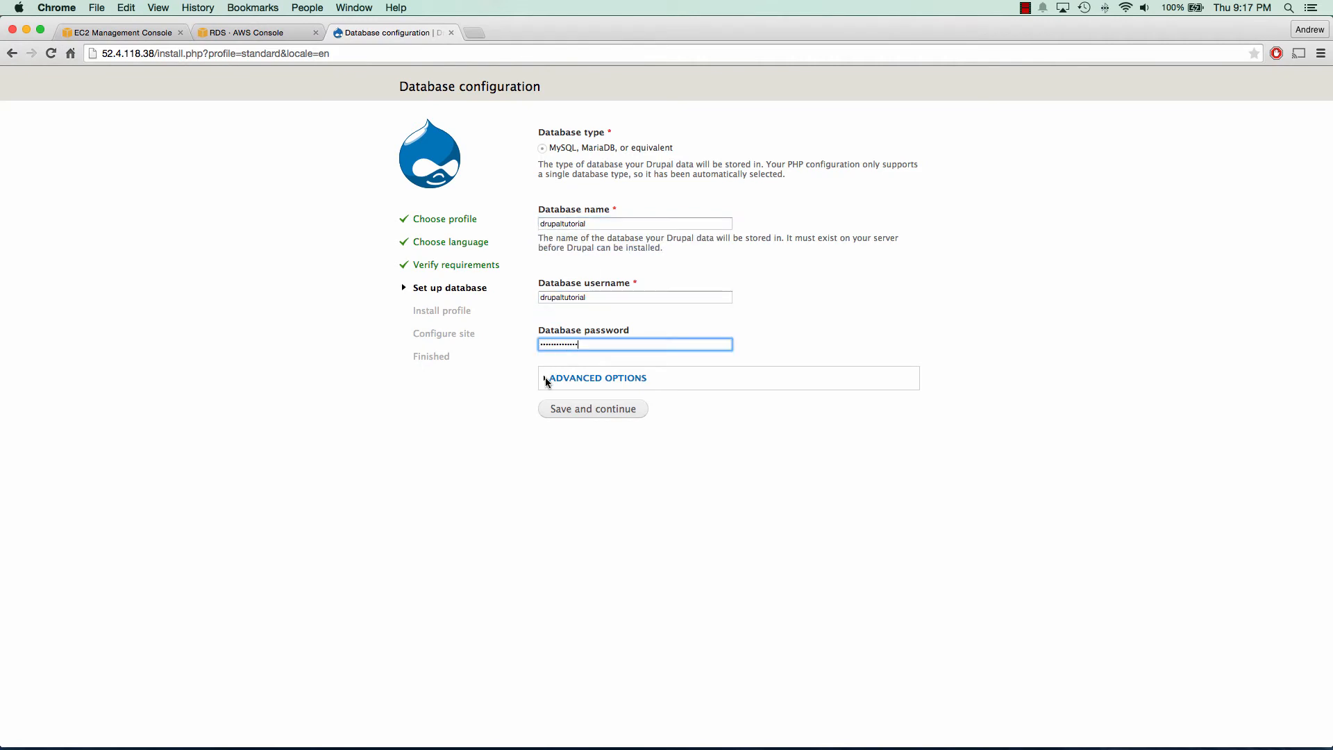
# Submit the drupaltutorial database credentials with the RDS endpoint as host and port 3306
pyautogui.click(598, 378)
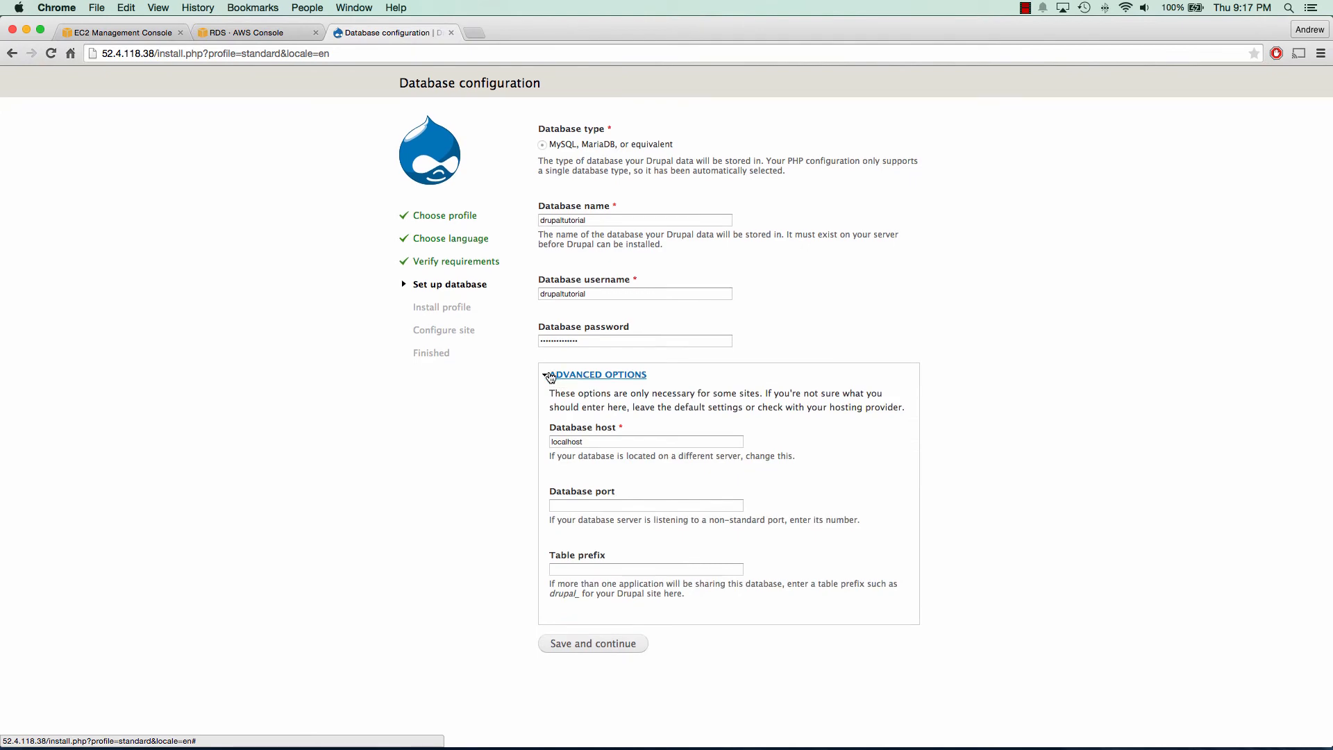
pyautogui.click(247, 33)
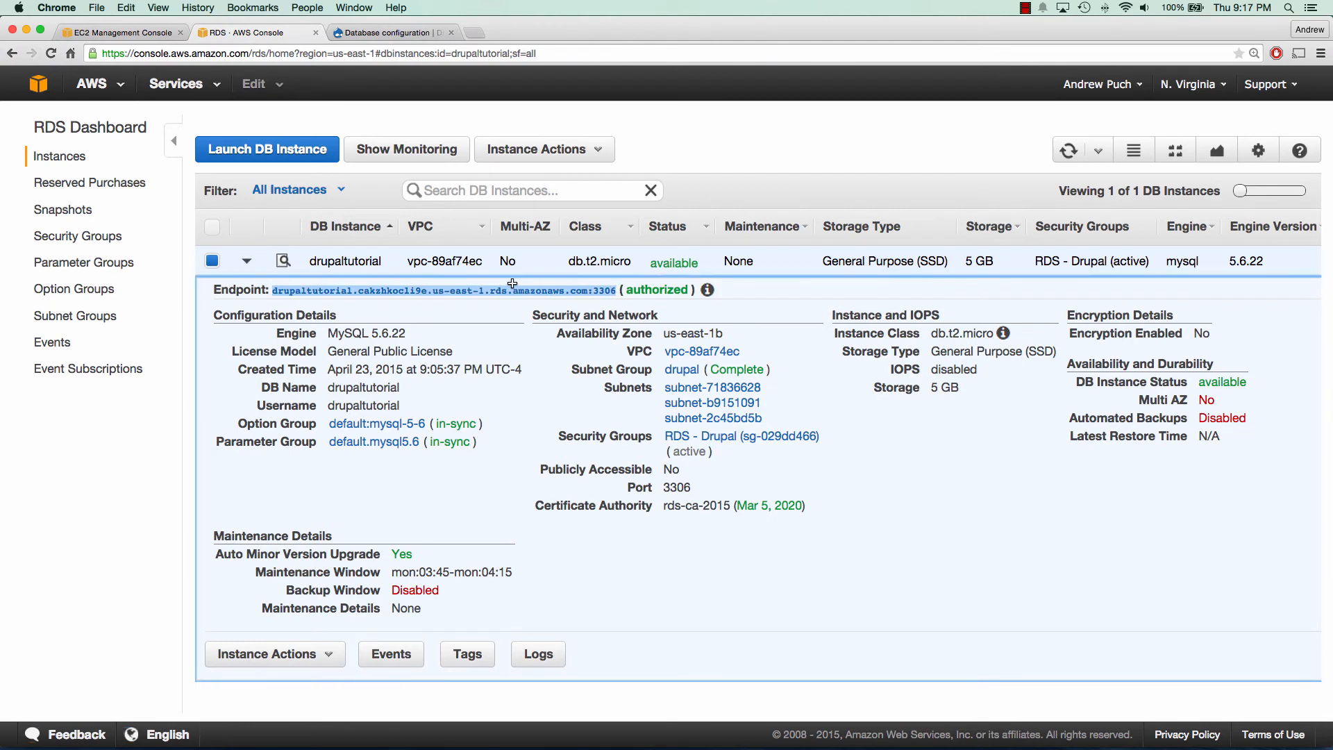
pyautogui.click(387, 32)
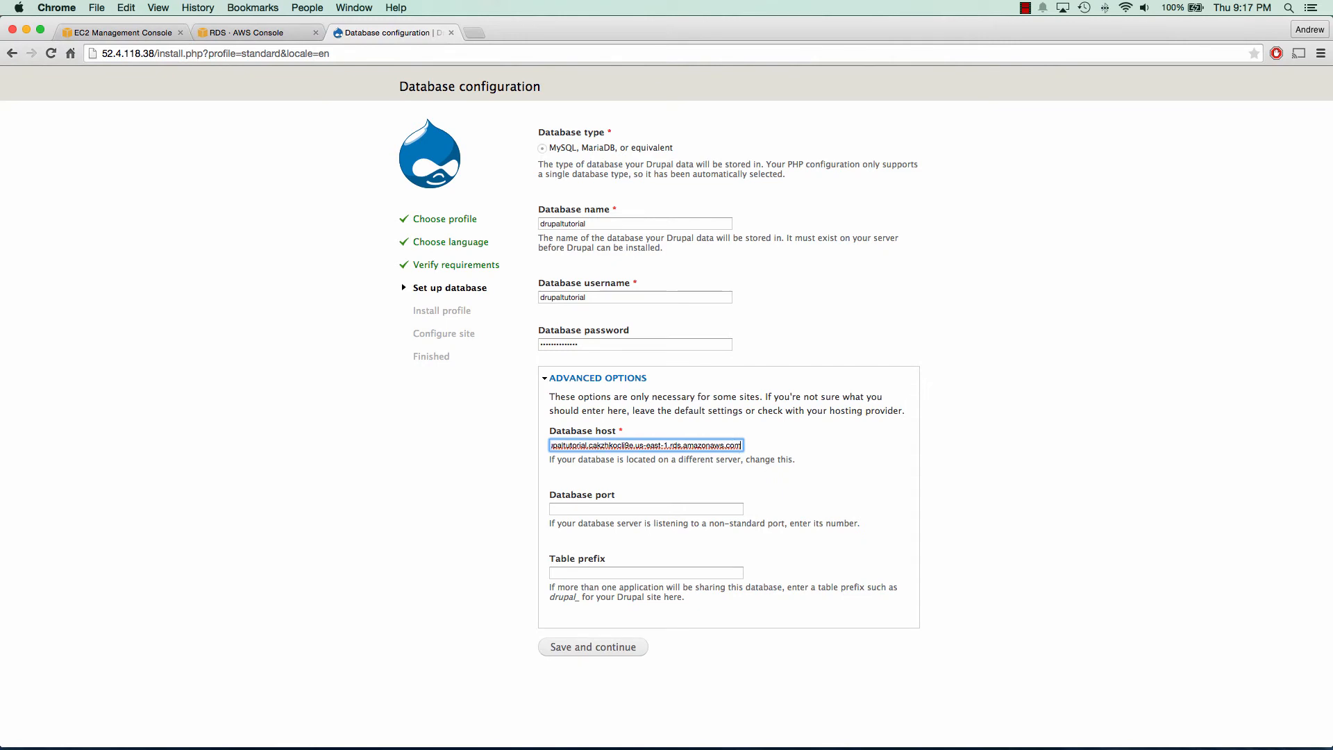
pyautogui.write('3306')
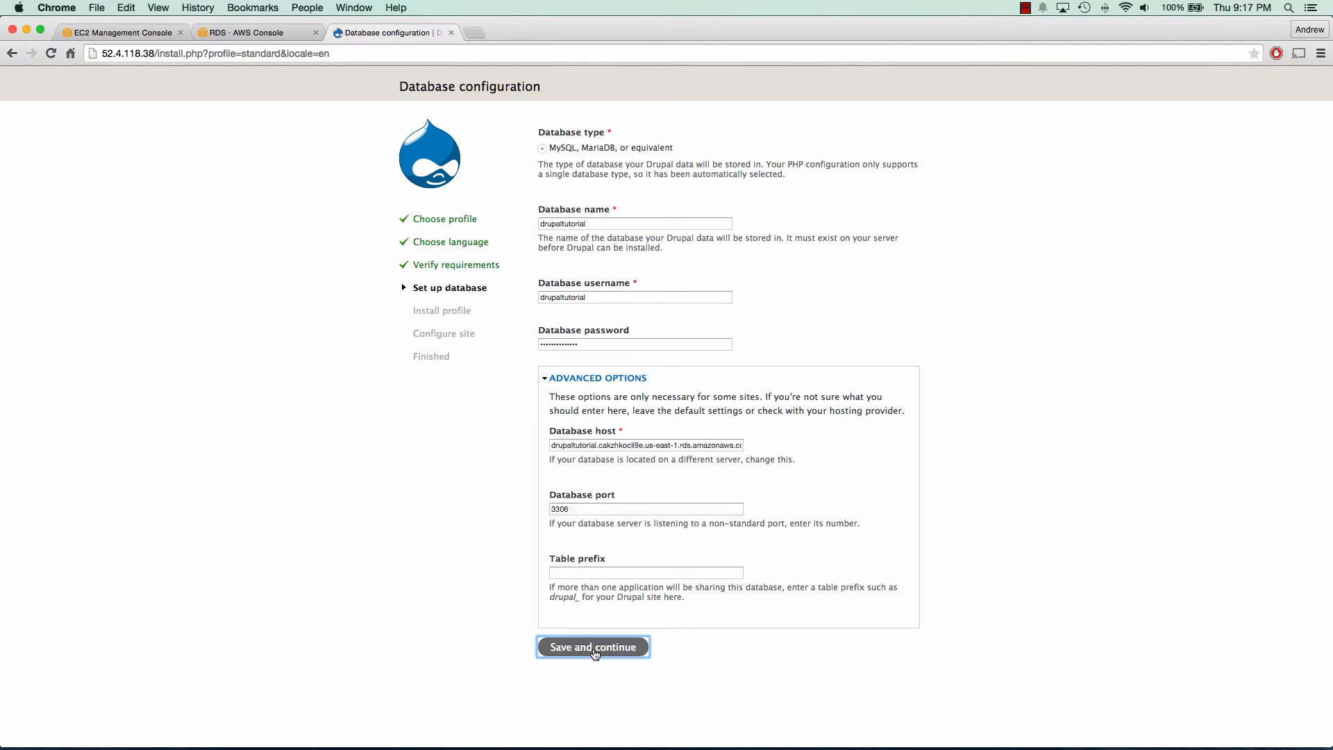
pyautogui.click(592, 647)
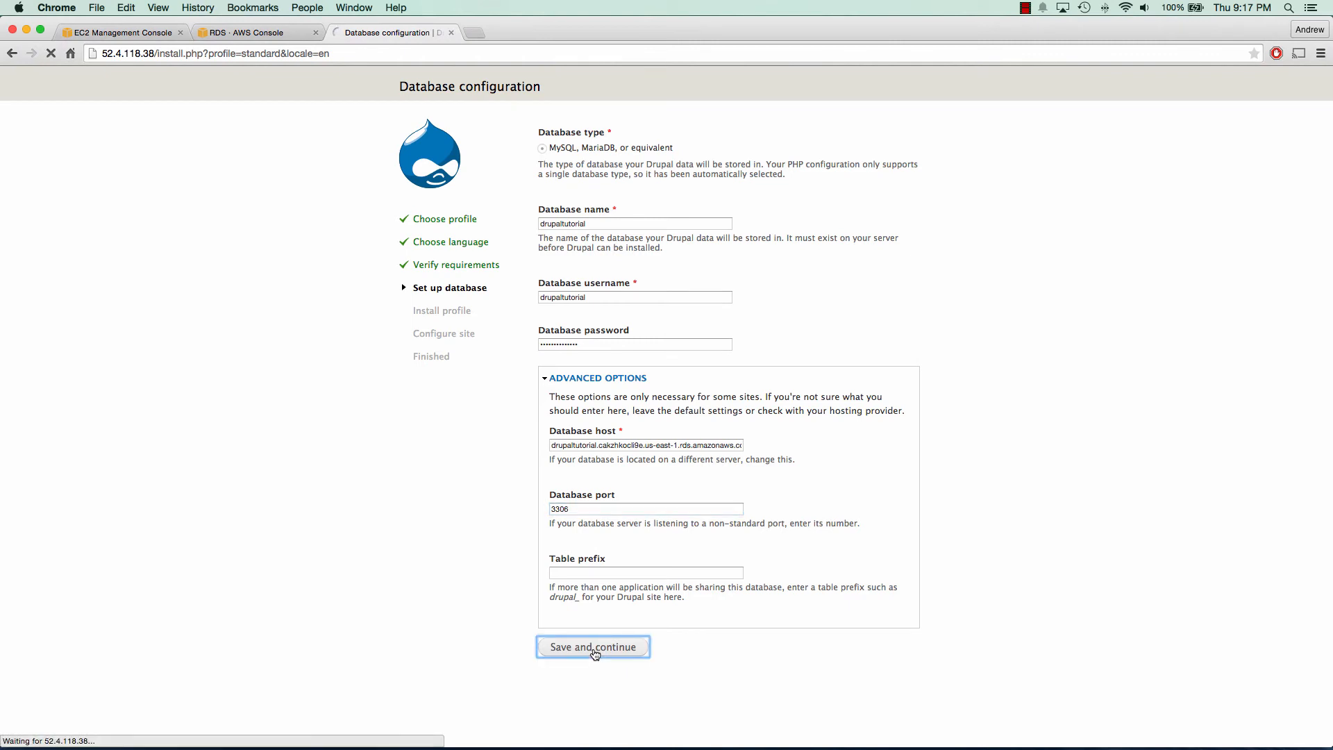
pyautogui.click(592, 647)
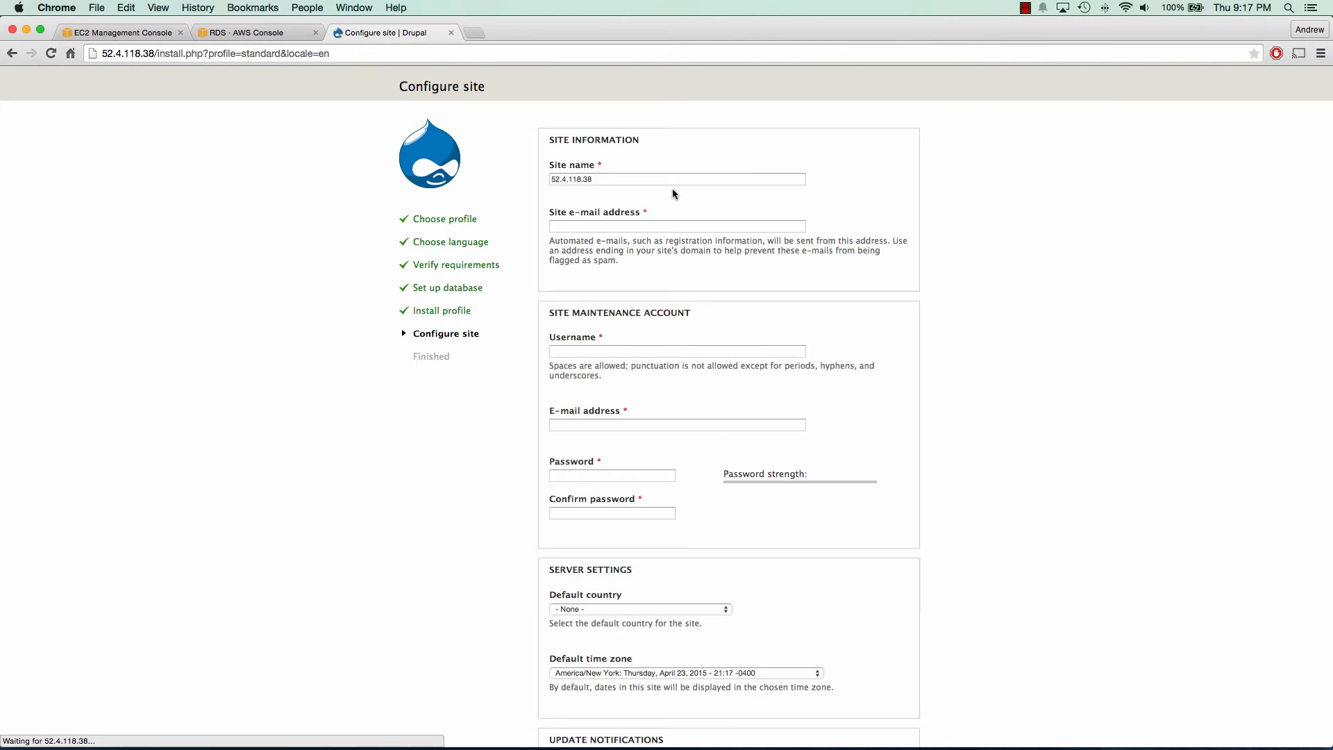
pyautogui.moveTo(646, 204)
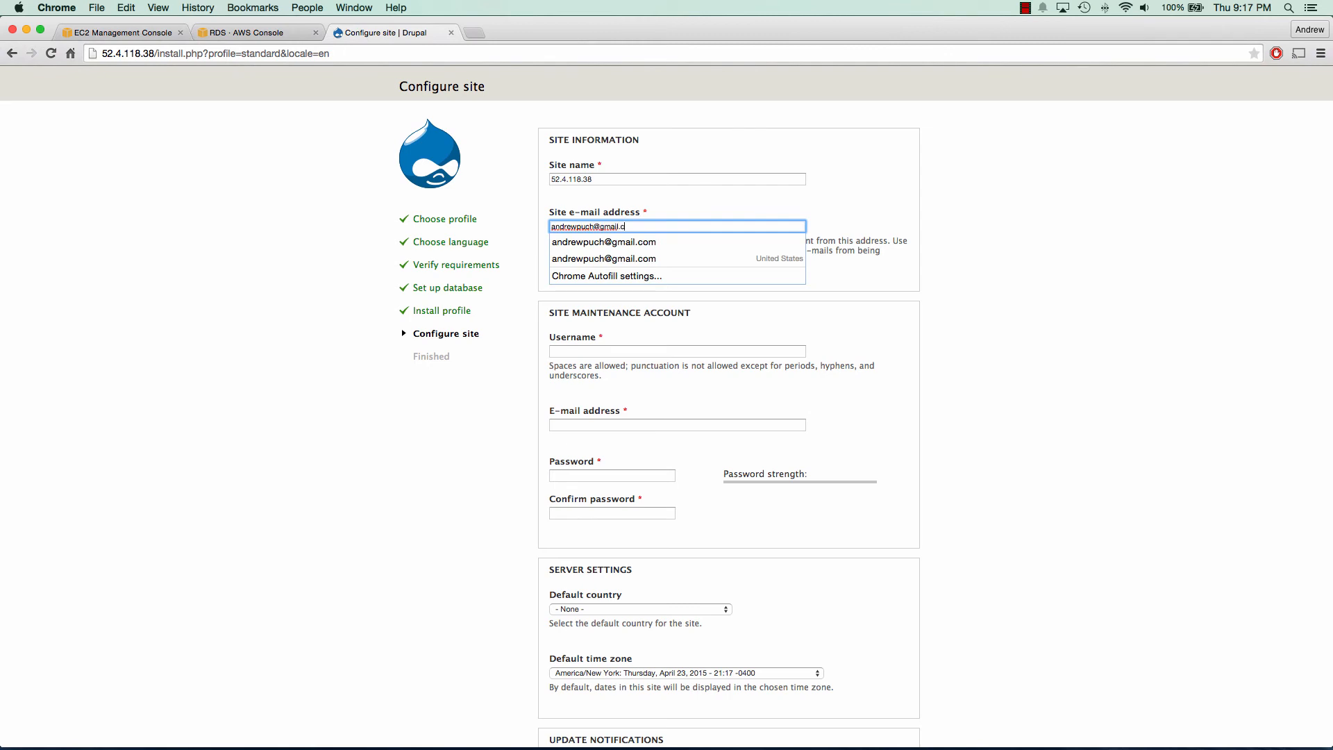
# Configure the site with account drupaltutorial, country United States, and update e-mail notifications off
pyautogui.click(603, 241)
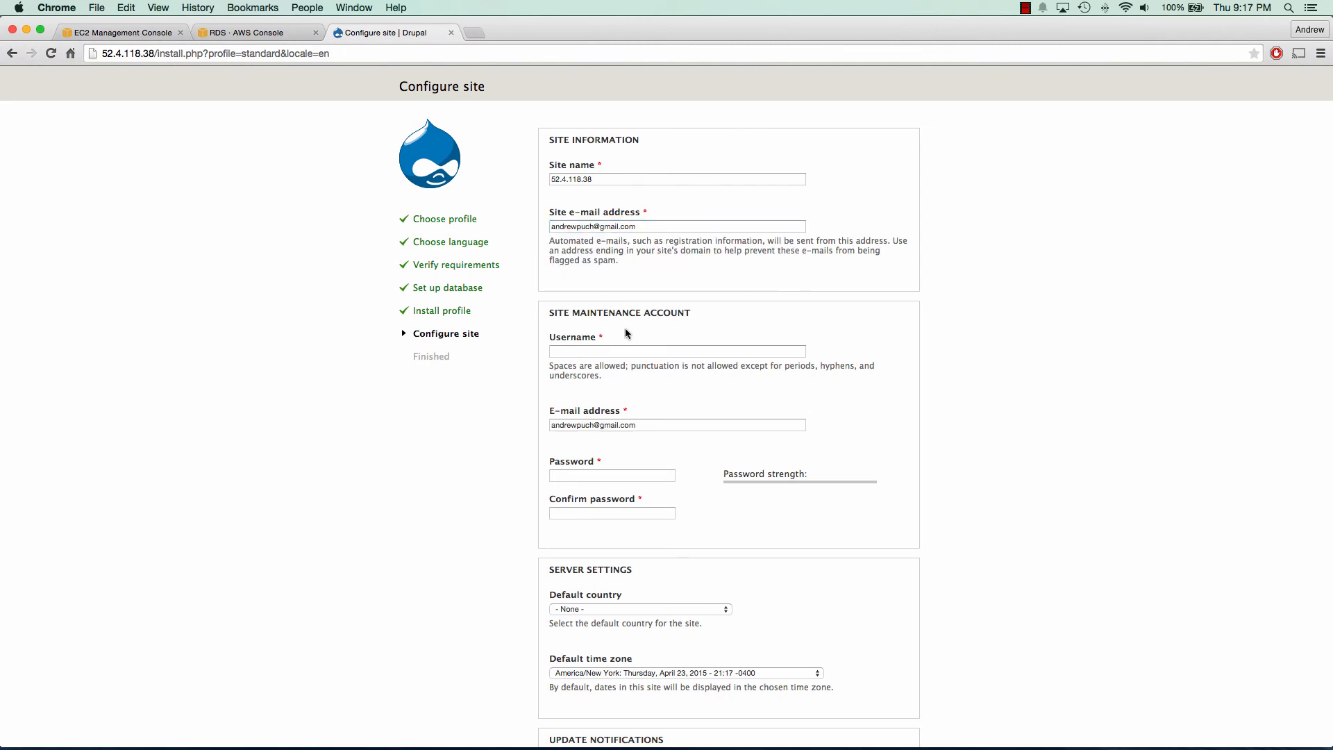
pyautogui.click(677, 350)
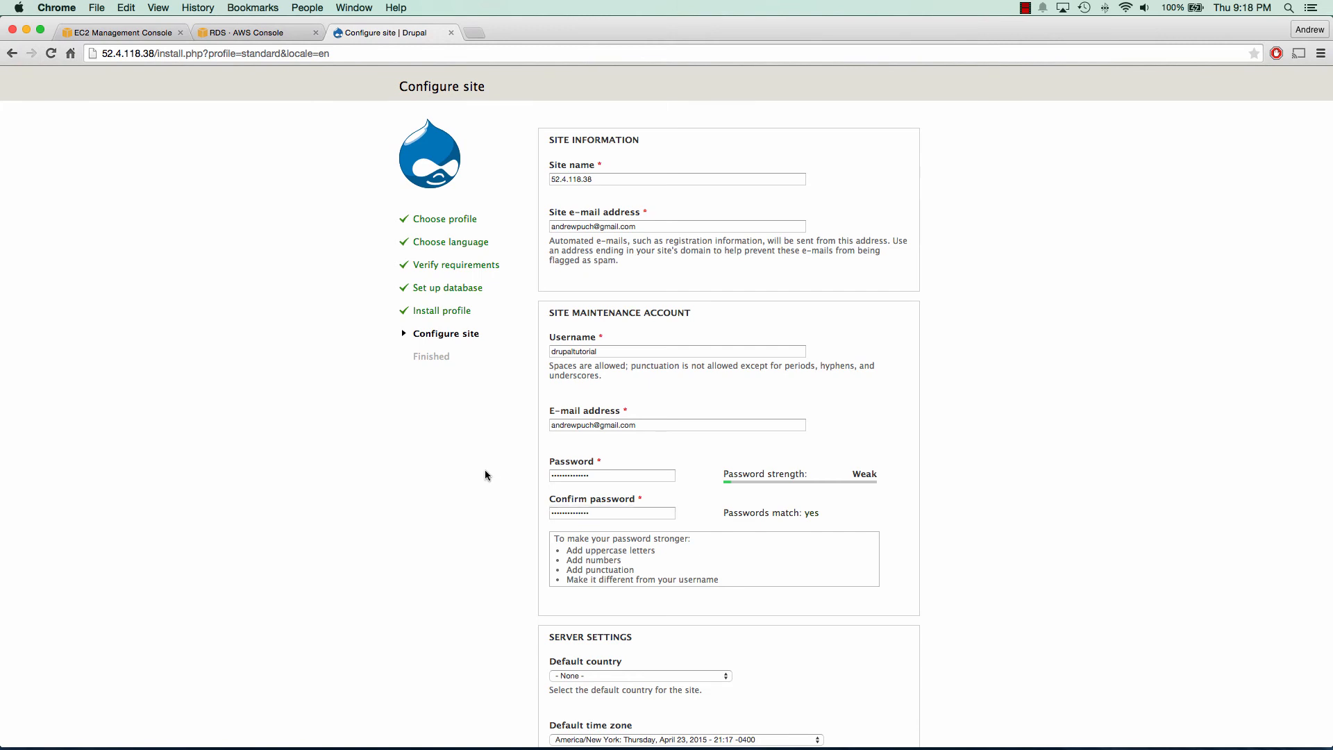
pyautogui.scroll(-3)
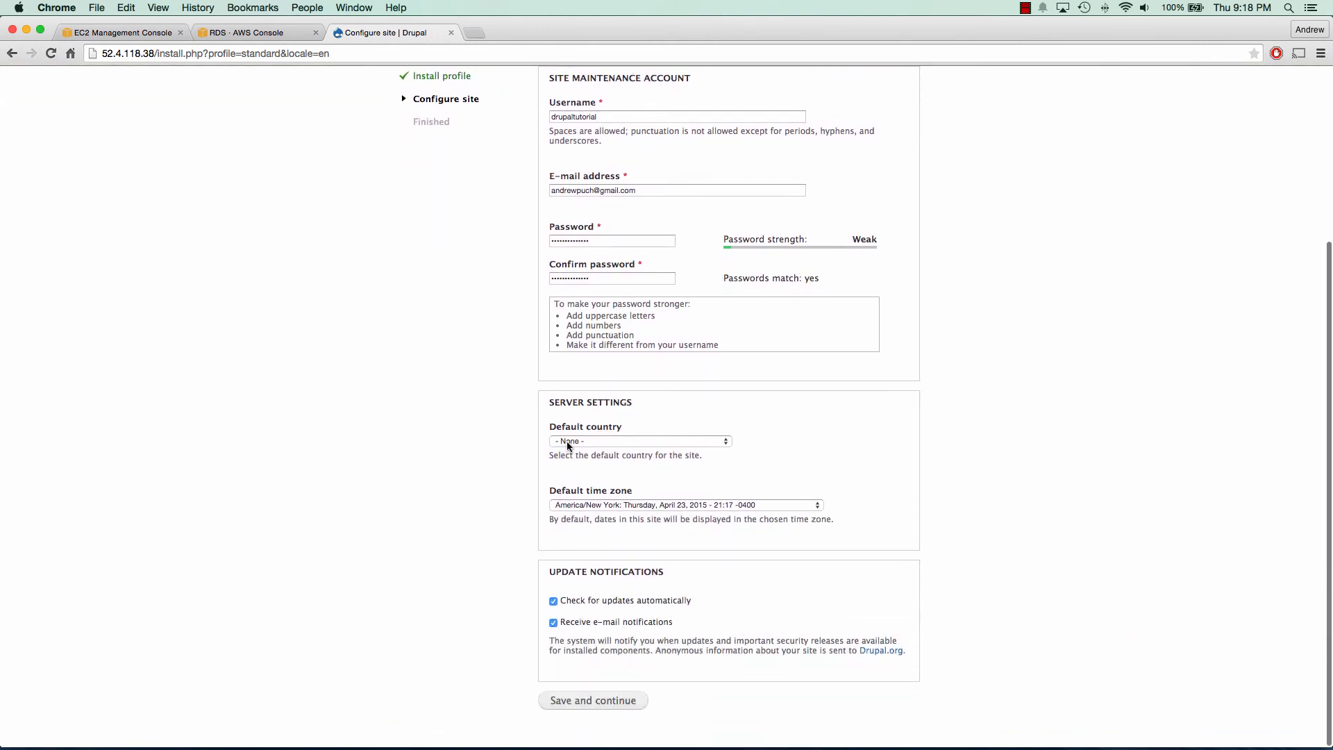
pyautogui.click(639, 440)
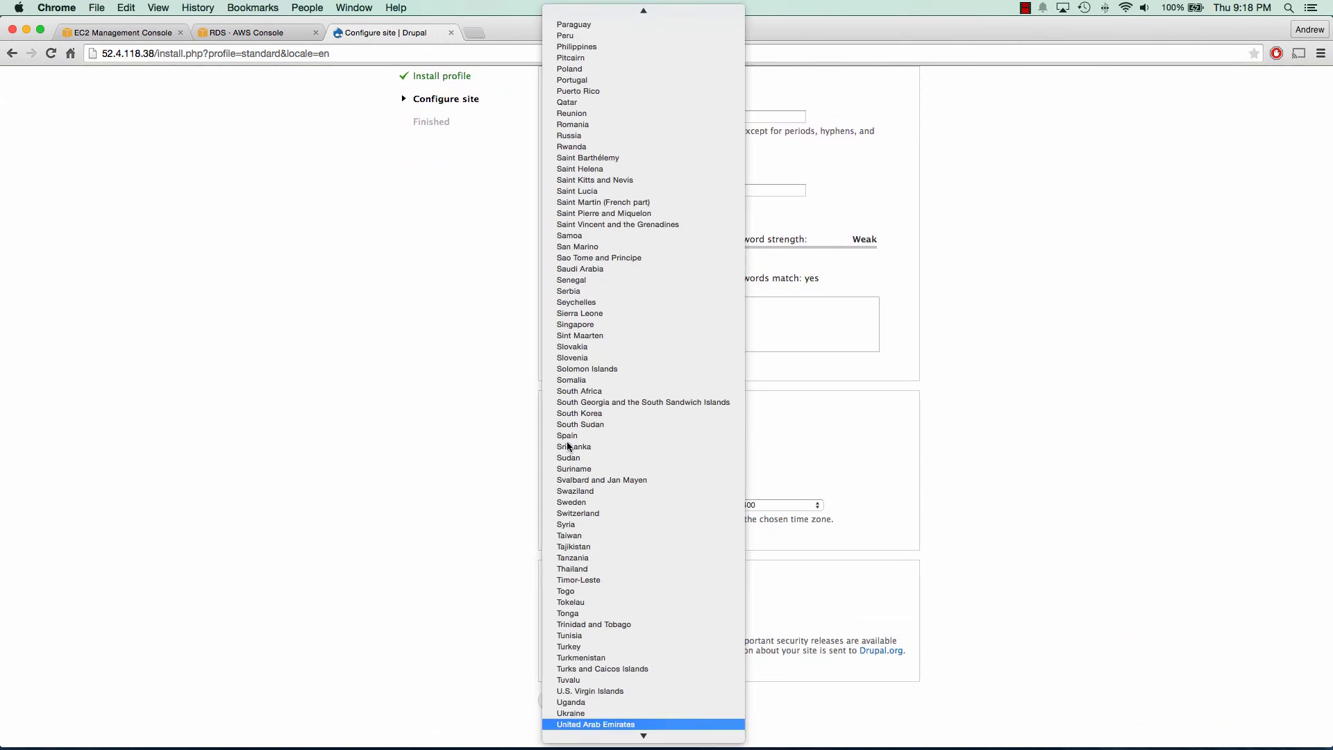
pyautogui.scroll(-3)
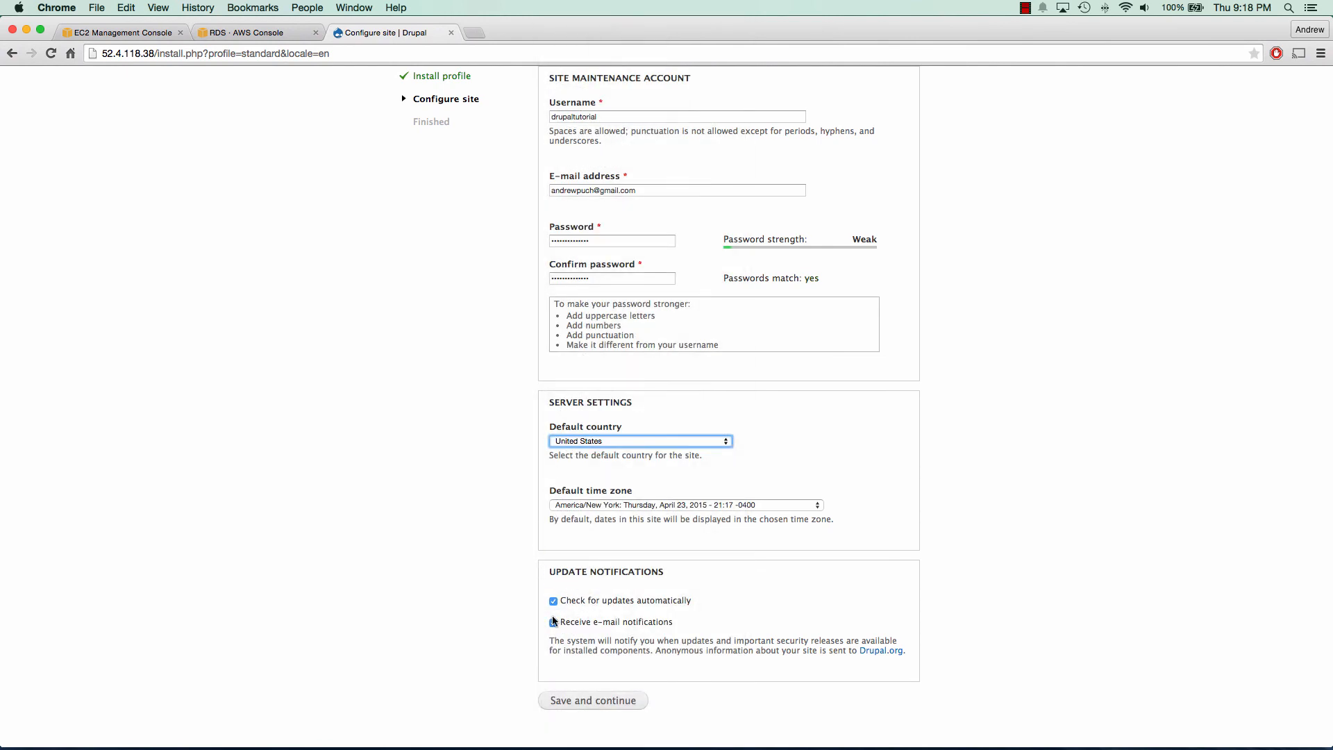
pyautogui.click(553, 621)
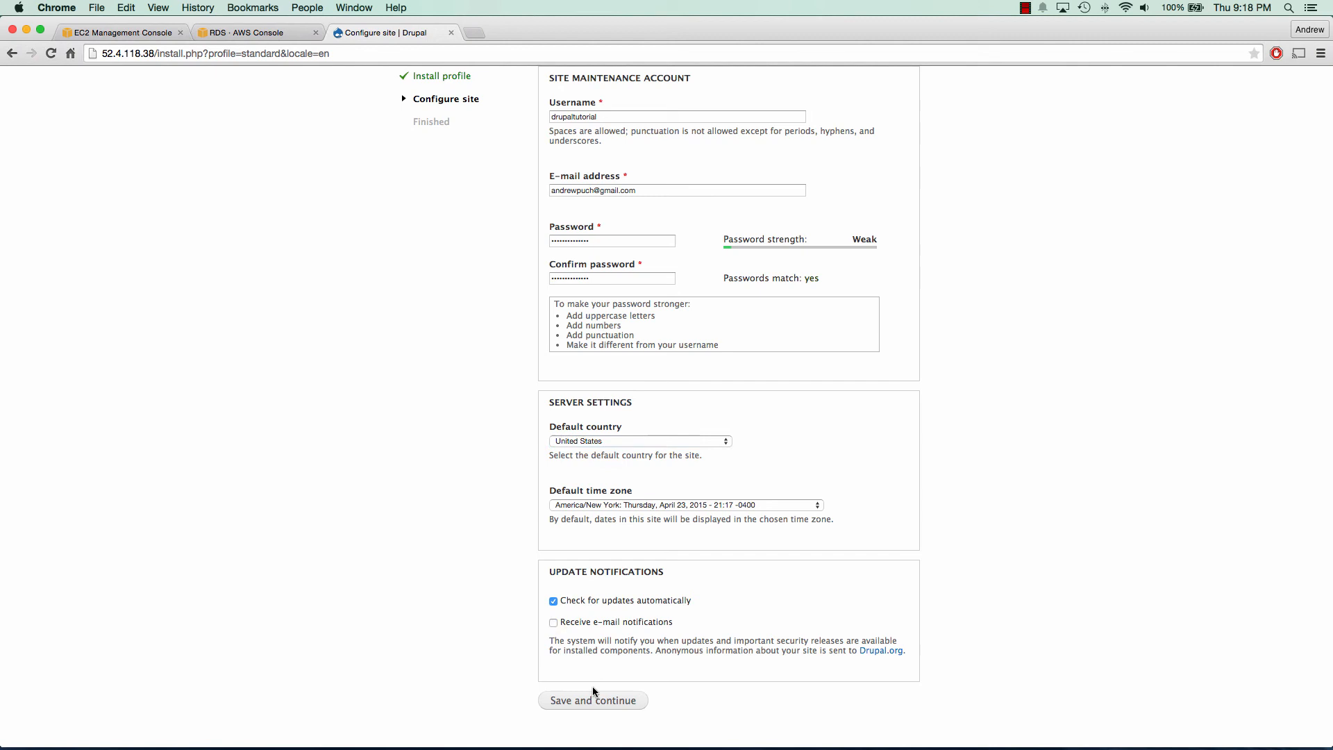
pyautogui.click(592, 700)
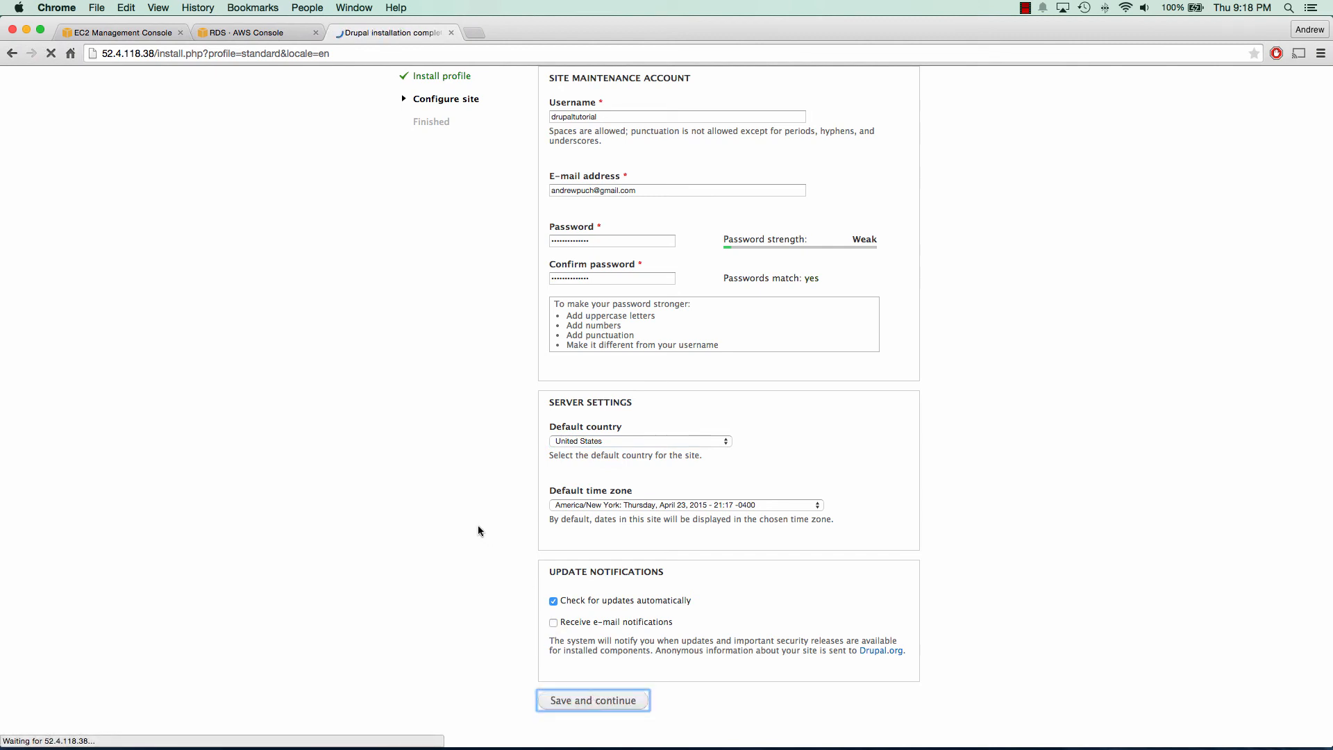
pyautogui.click(592, 699)
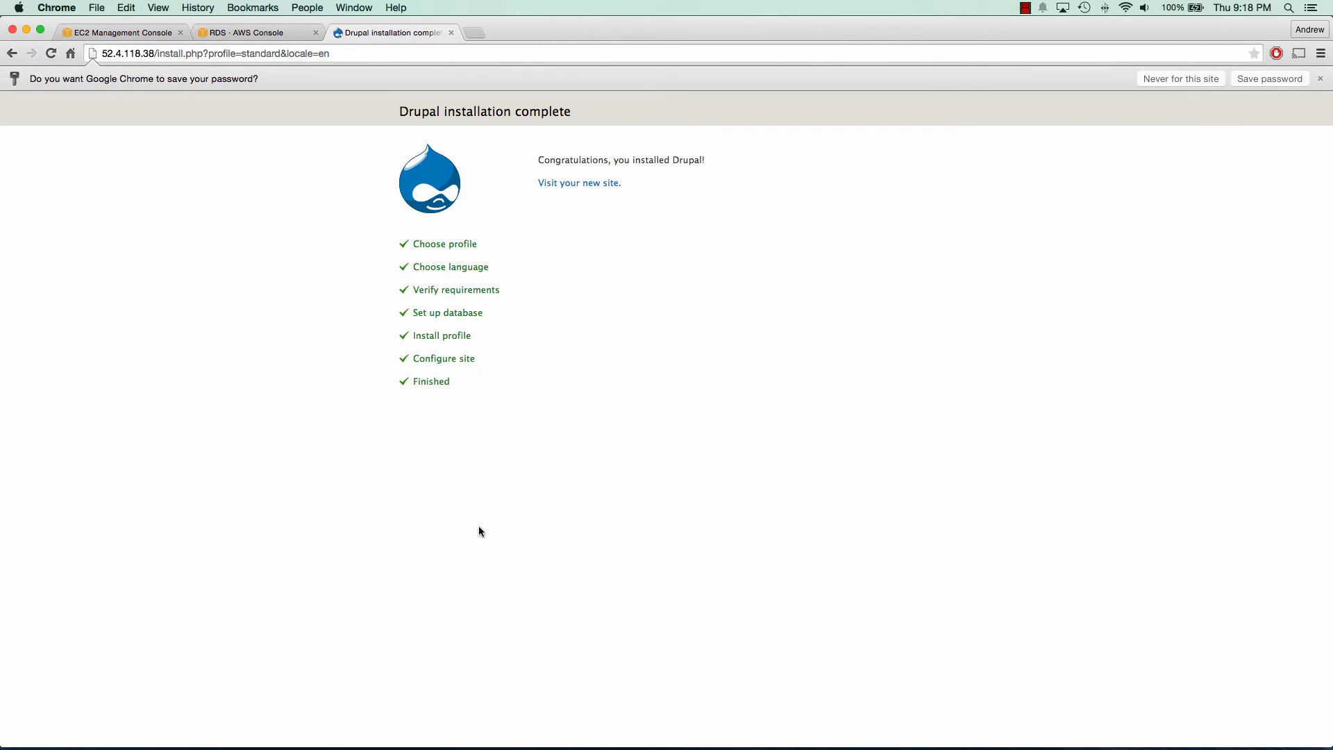
# Review the status report showing Drupal 7.36 and MySQL 5.6.22, then return to the welcome page
pyautogui.click(578, 179)
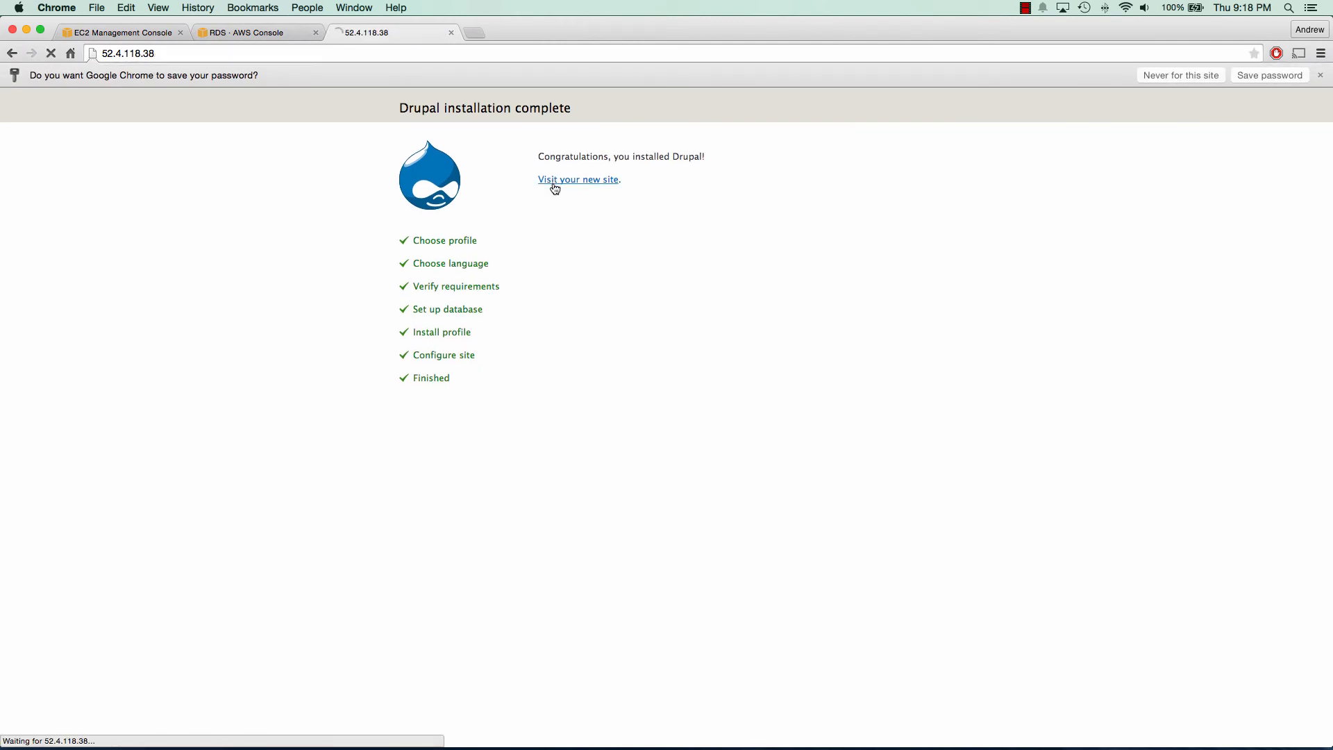
pyautogui.click(578, 179)
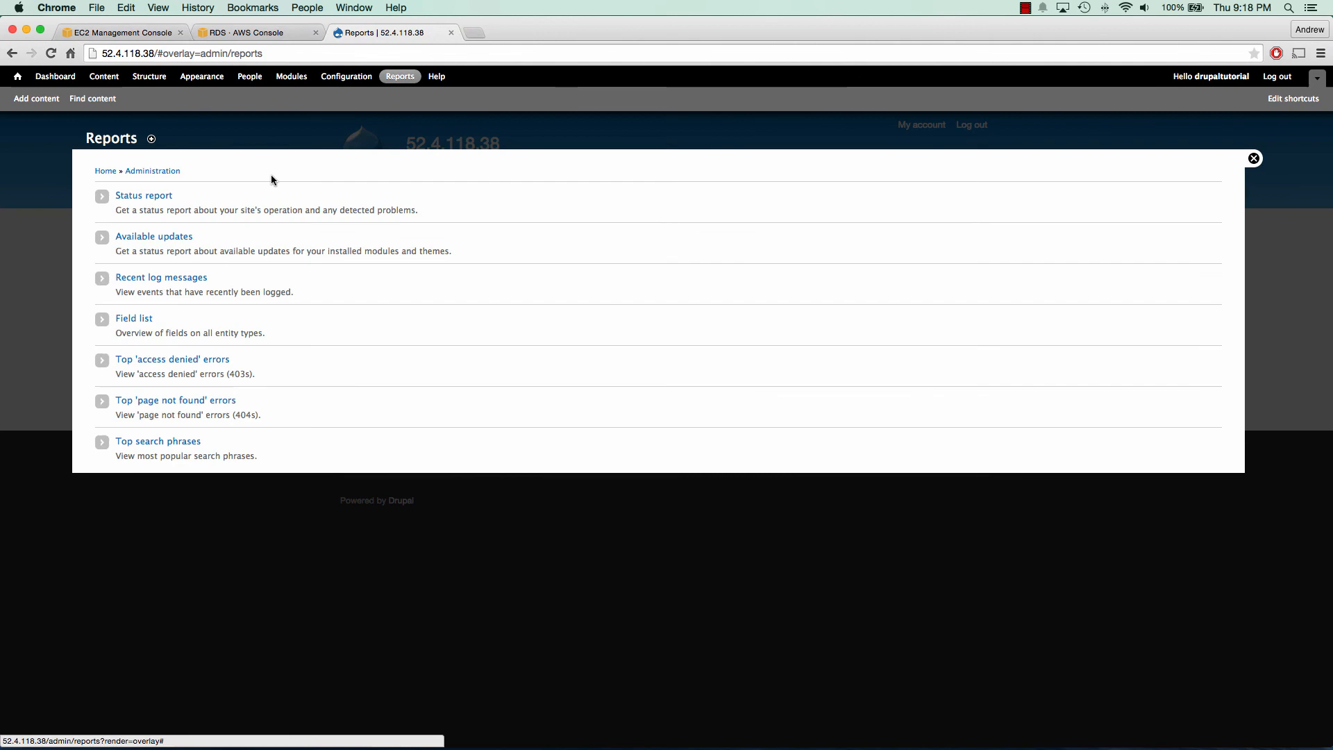
pyautogui.click(143, 195)
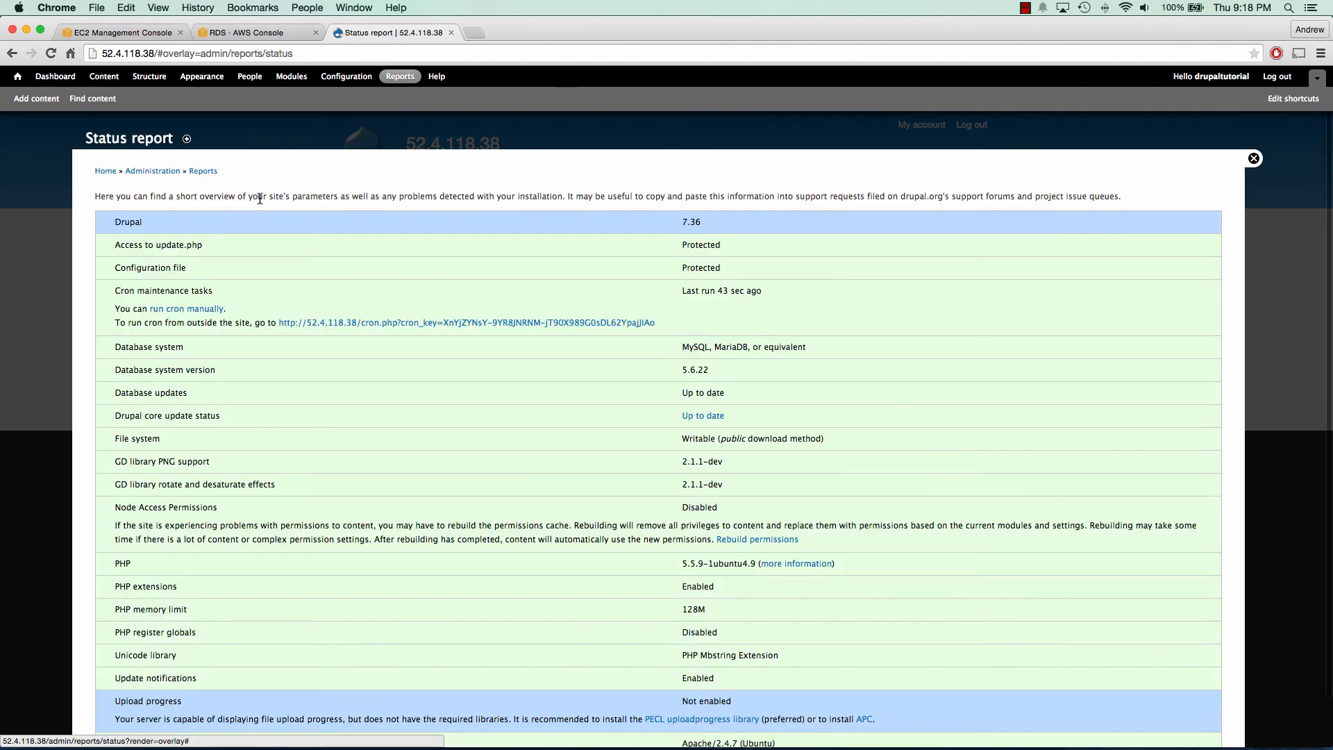
pyautogui.scroll(-3)
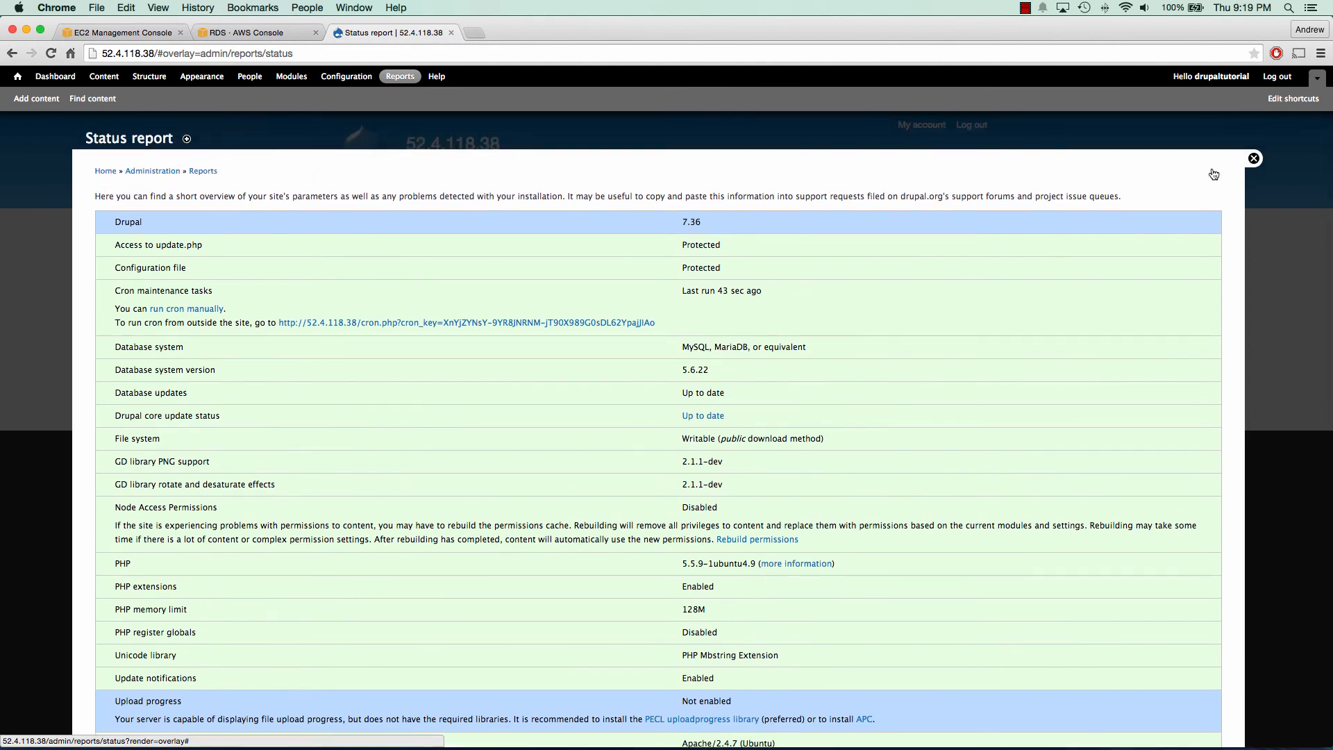
pyautogui.click(1252, 158)
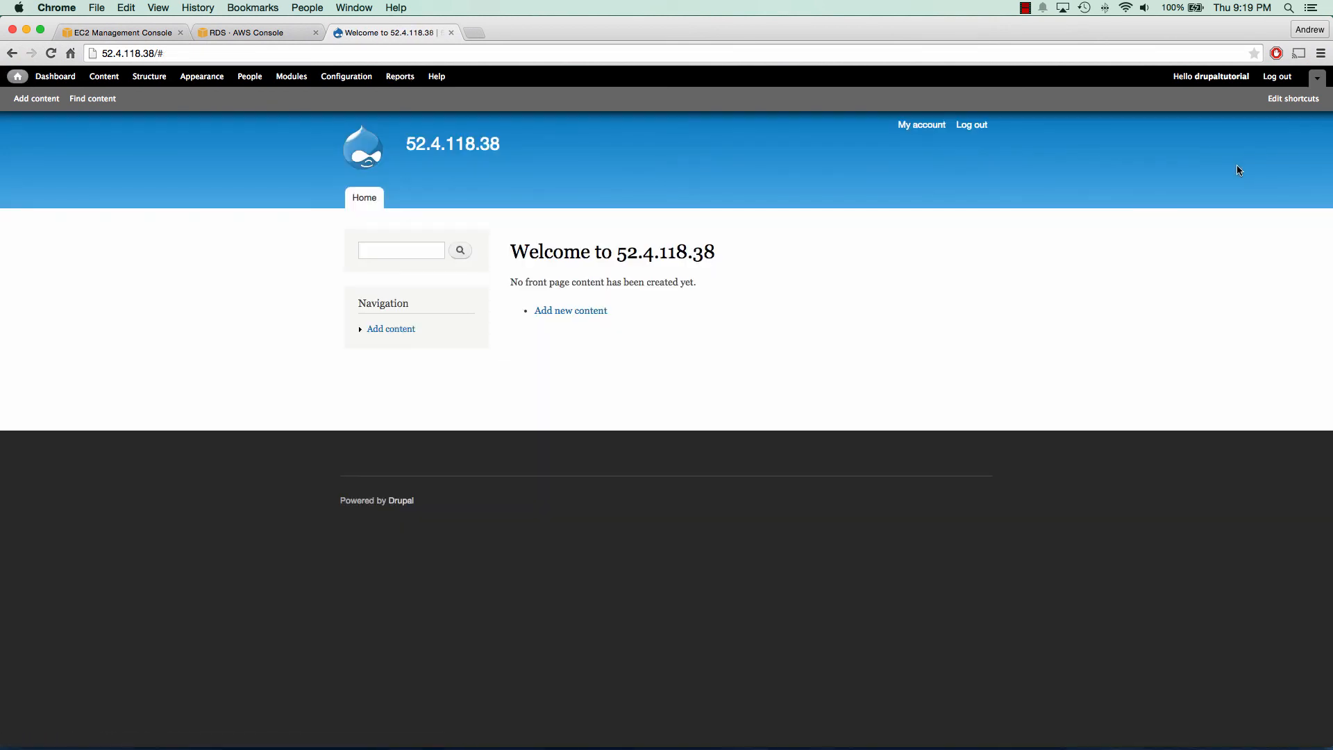